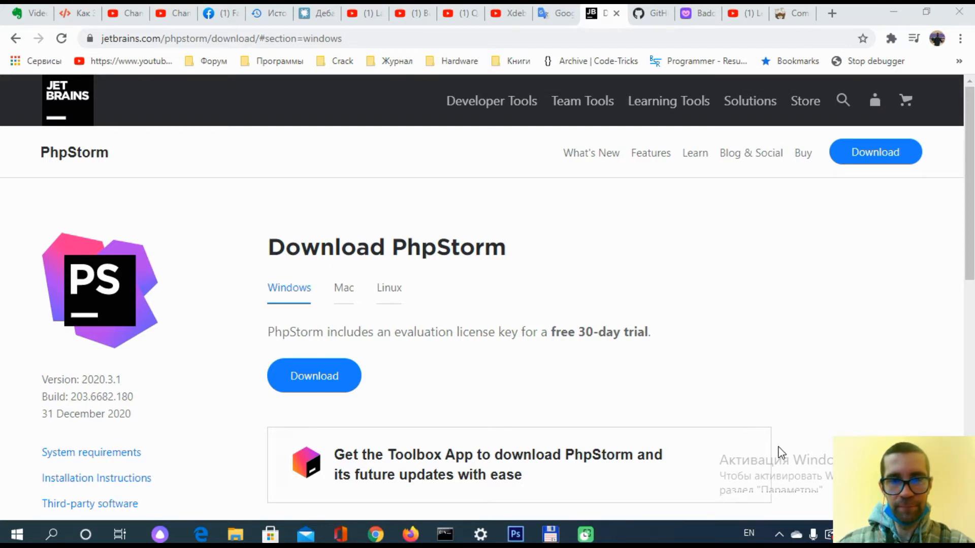
mouse_move(718, 417)
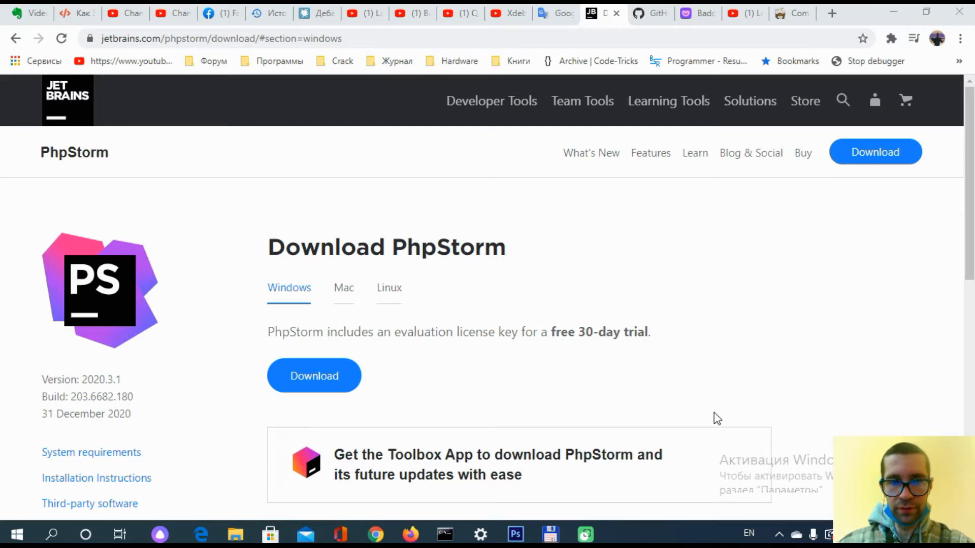
mouse_move(738, 417)
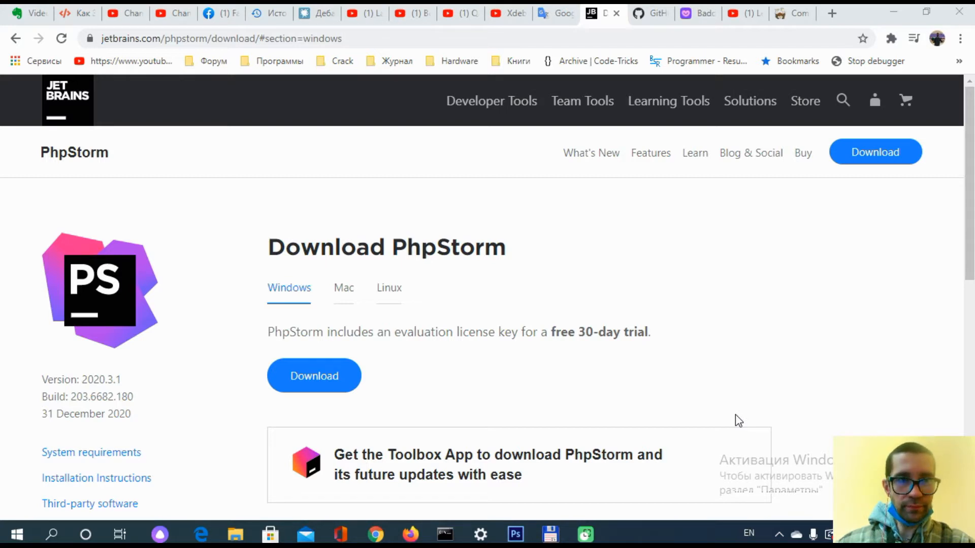
mouse_move(708, 417)
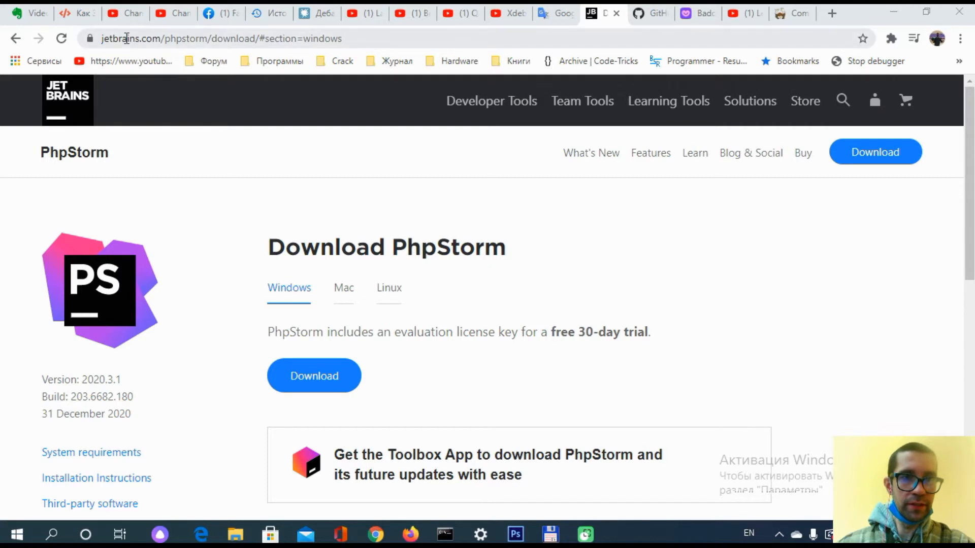
mouse_move(155, 55)
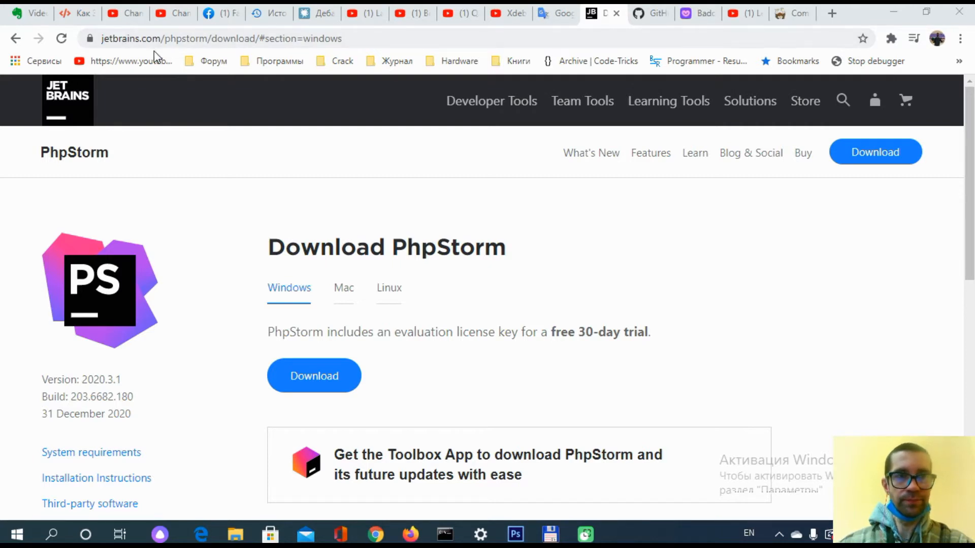
mouse_move(121, 60)
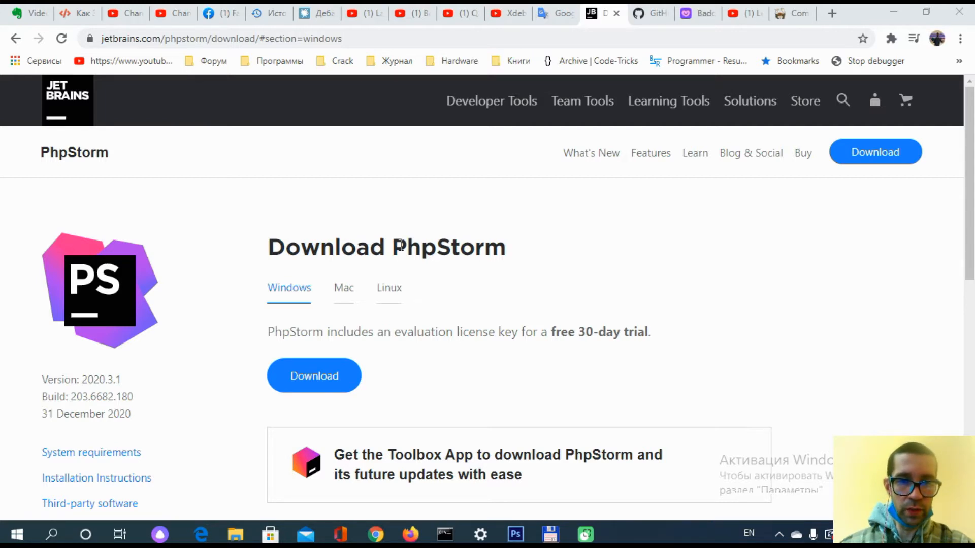
mouse_move(415, 276)
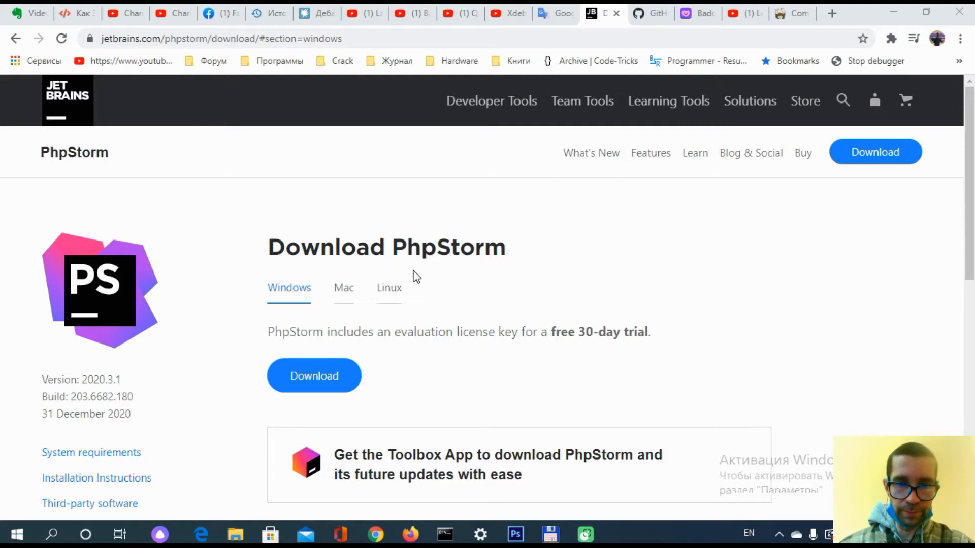
mouse_move(525, 329)
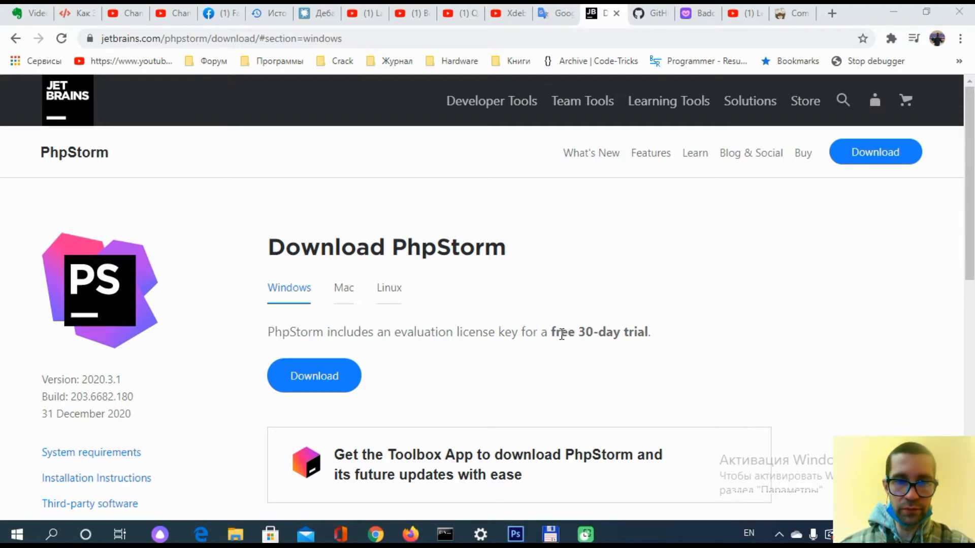
mouse_move(503, 309)
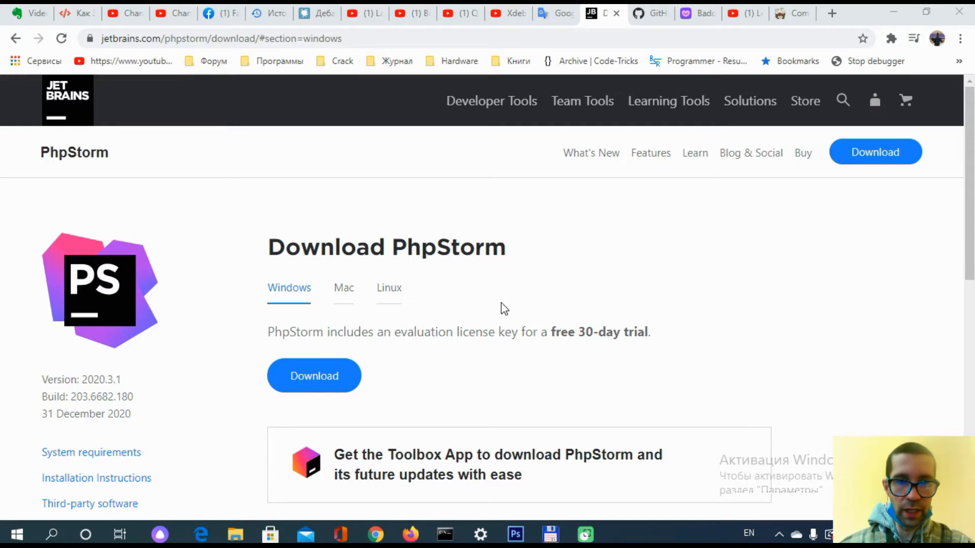
- Switch to Total Commander and launch PhpStorm-2020.3.exe from the Downloads folder
scroll("down", 3)
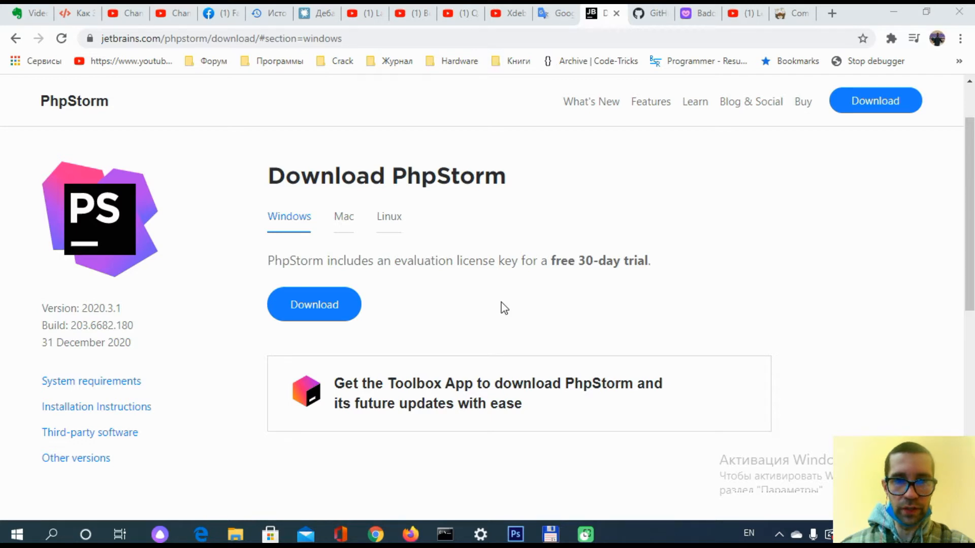
mouse_move(480, 306)
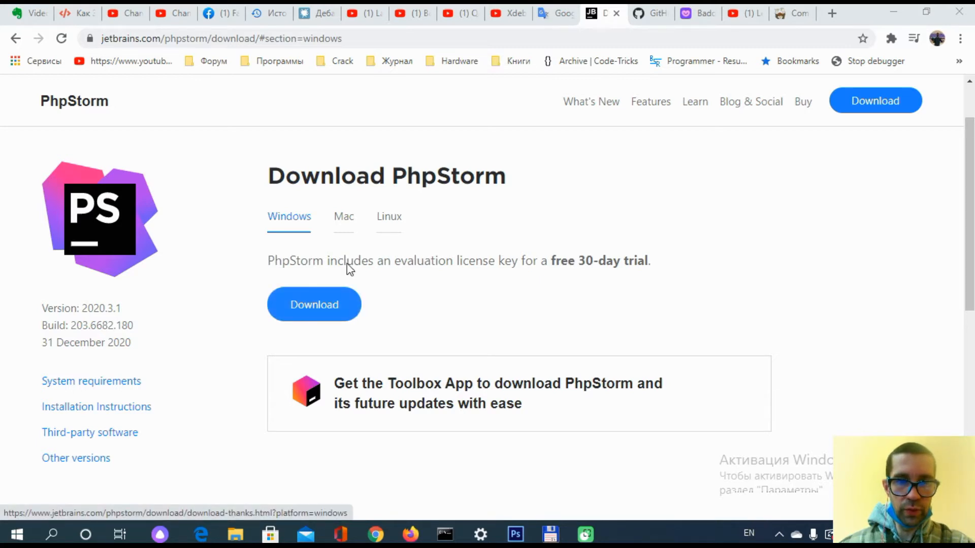
mouse_move(313, 304)
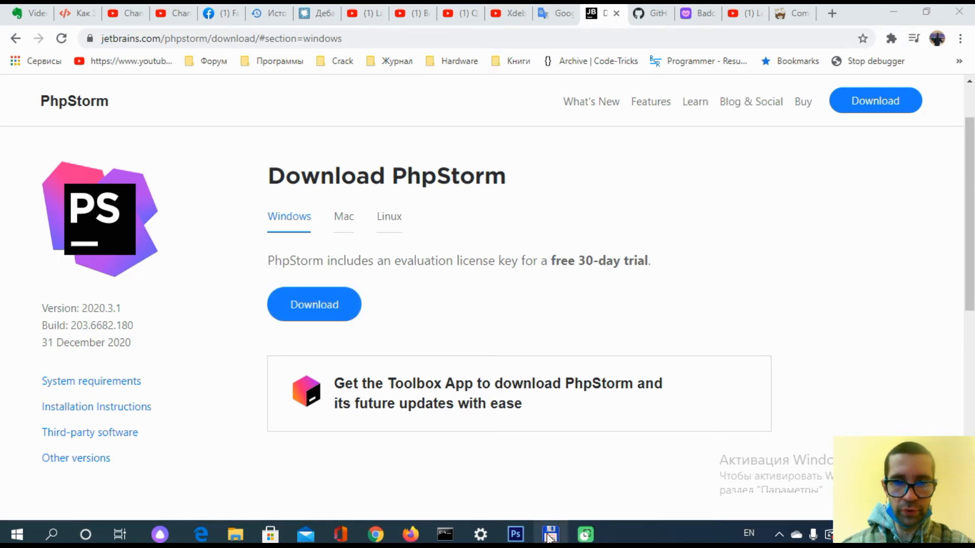
left_click(549, 533)
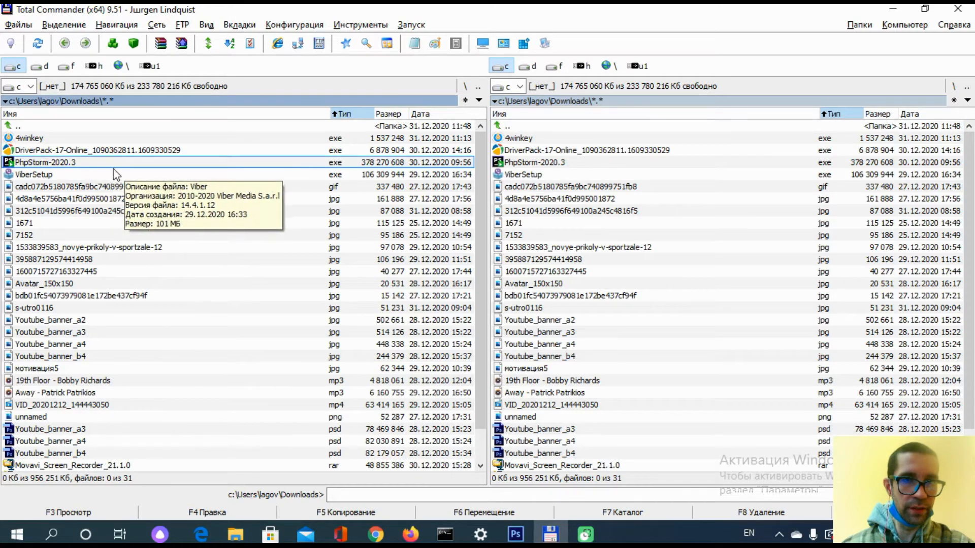
mouse_move(115, 169)
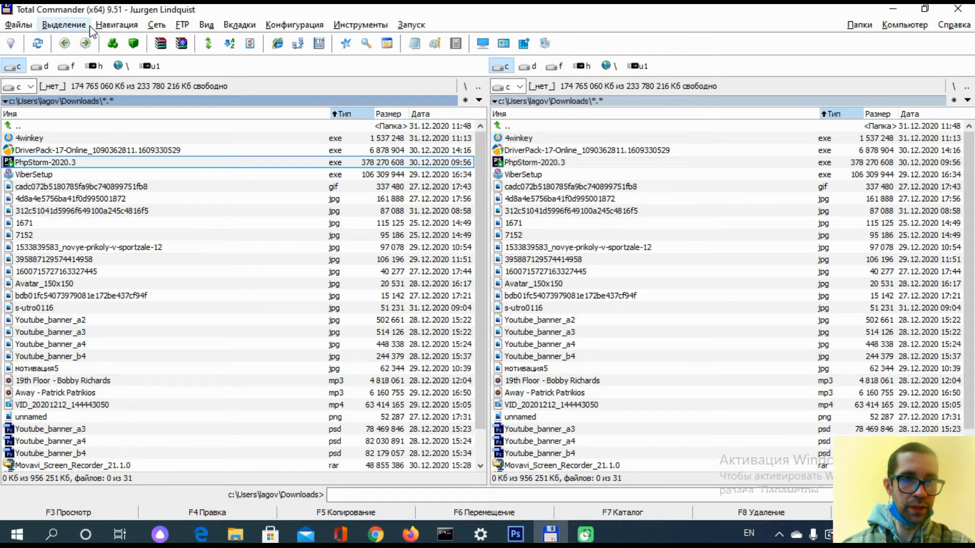
mouse_move(105, 172)
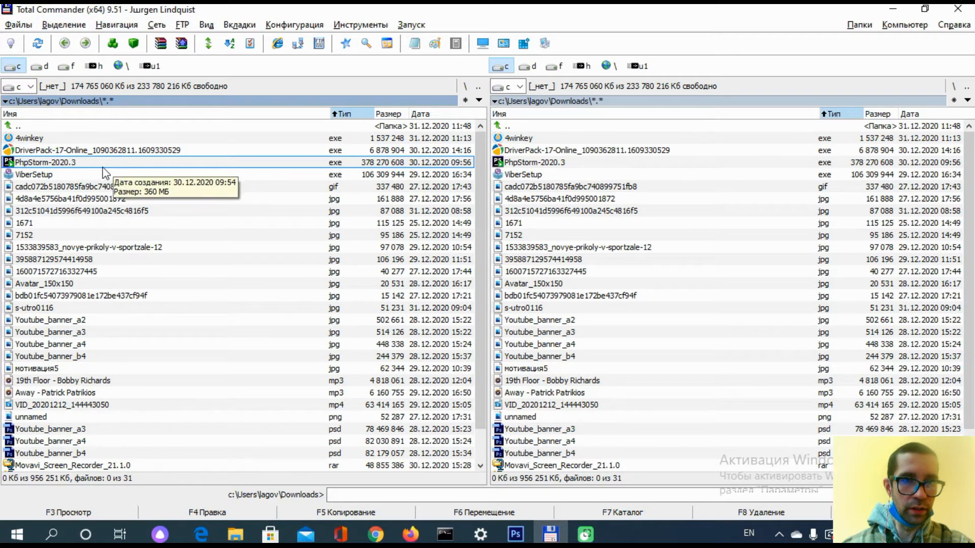
mouse_move(114, 171)
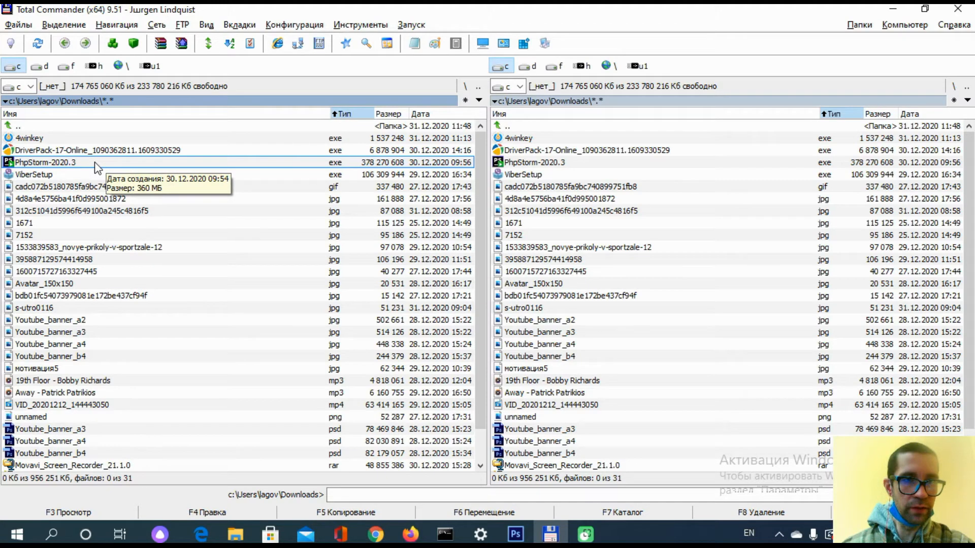
mouse_move(206, 179)
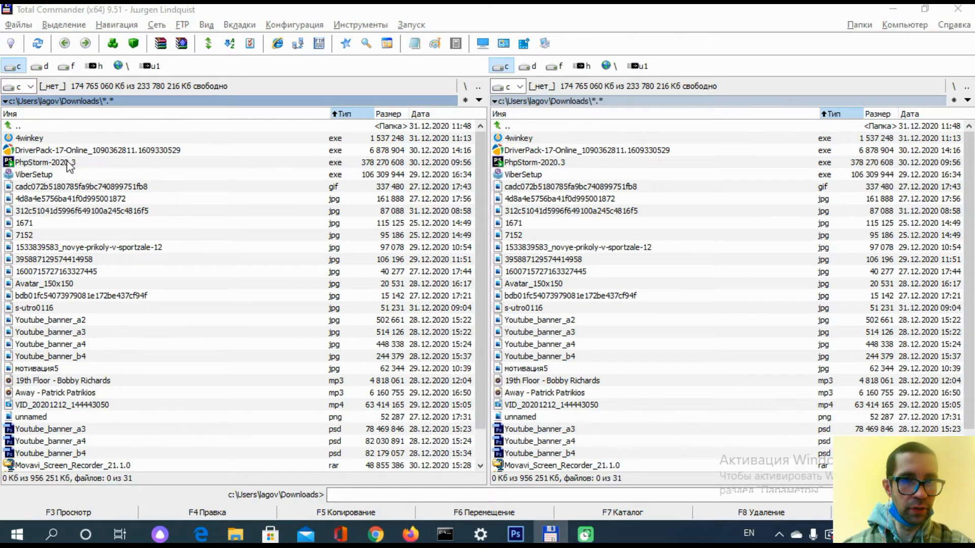
left_click(44, 163)
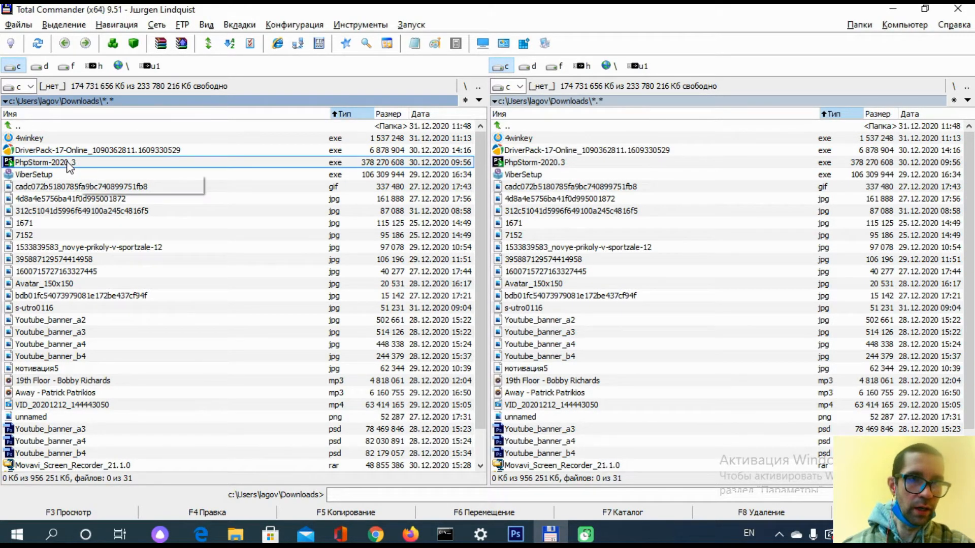
mouse_move(47, 163)
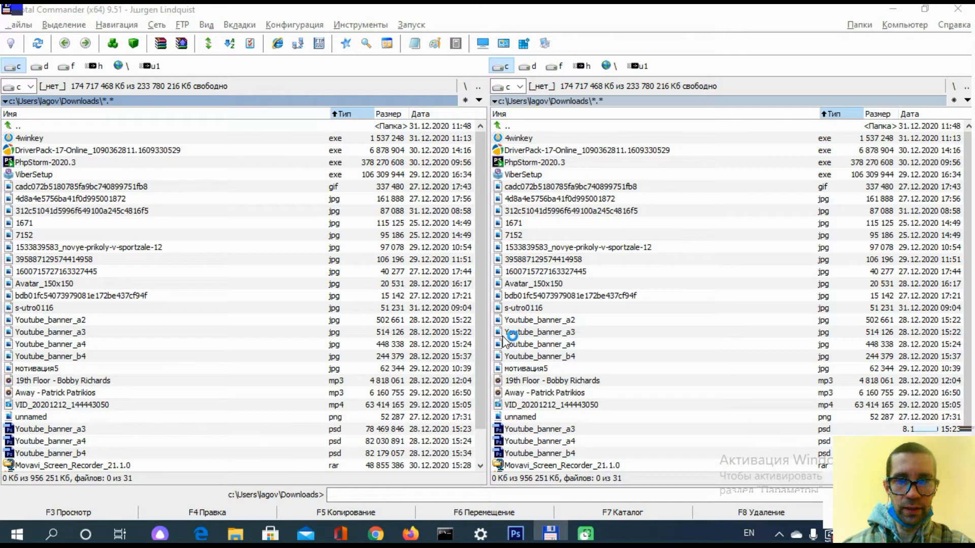
double_click(44, 163)
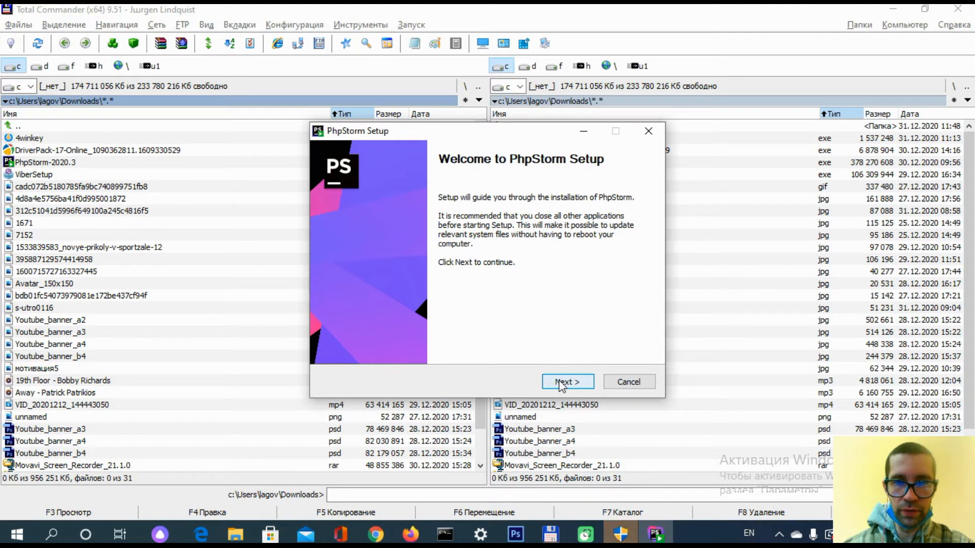
- Move past the welcome page, keeping C:\Program Files\JetBrains\PhpStorm 2020.3 as destination
left_click(566, 382)
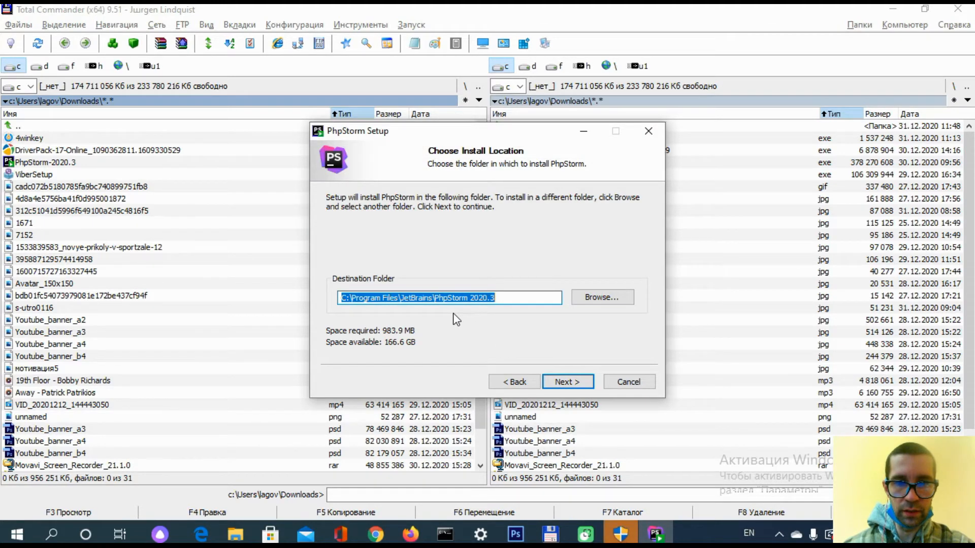
mouse_move(419, 310)
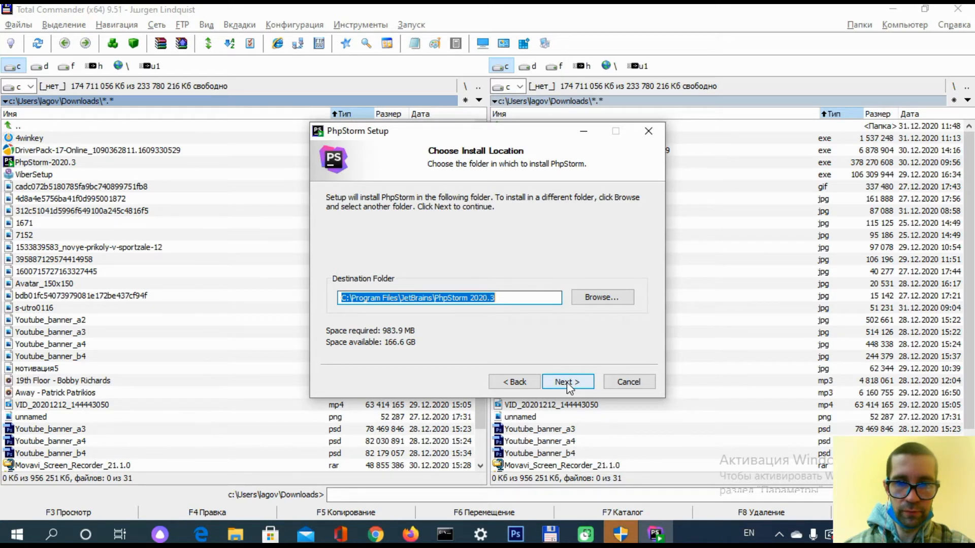
left_click(567, 382)
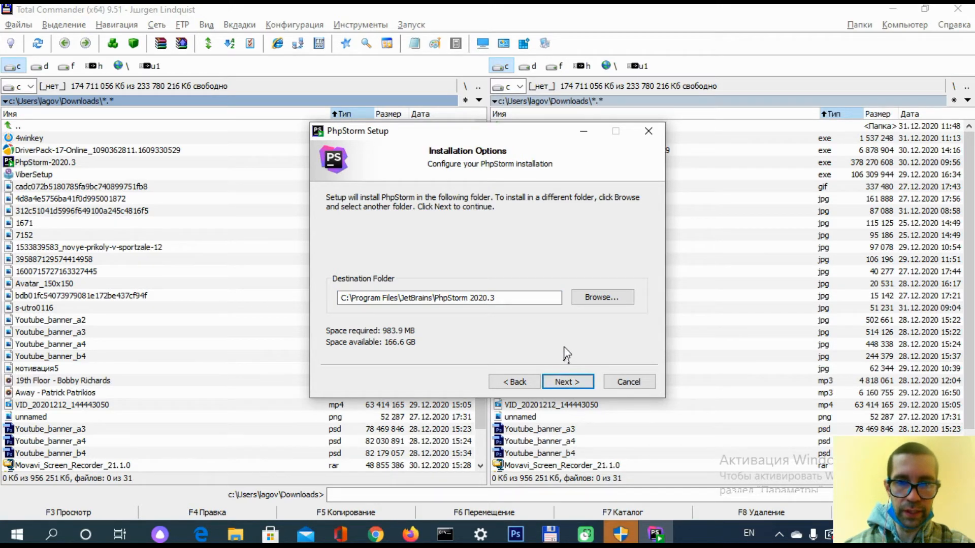
- Choose the 64-bit launcher shortcut and associate .php, .js, .css and .html files with PhpStorm
left_click(567, 381)
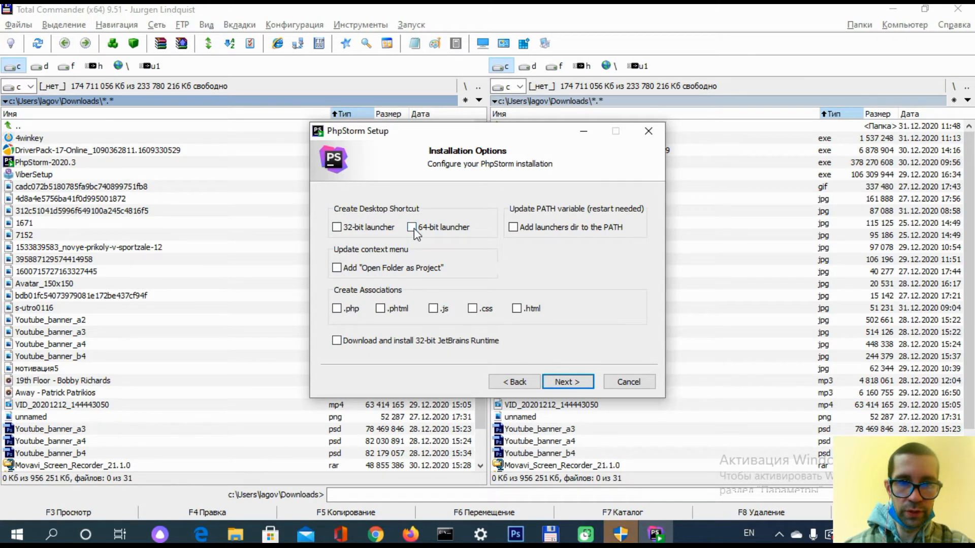
left_click(411, 226)
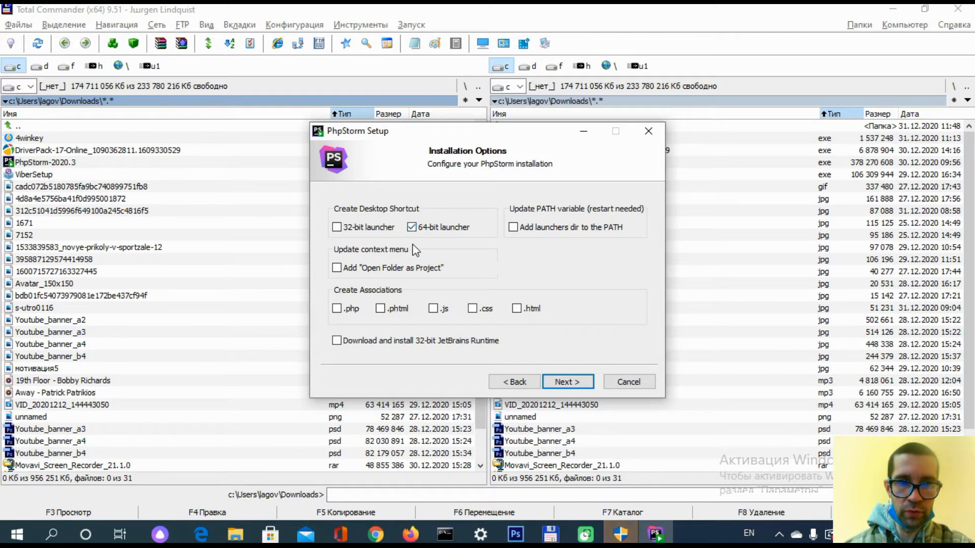
mouse_move(420, 249)
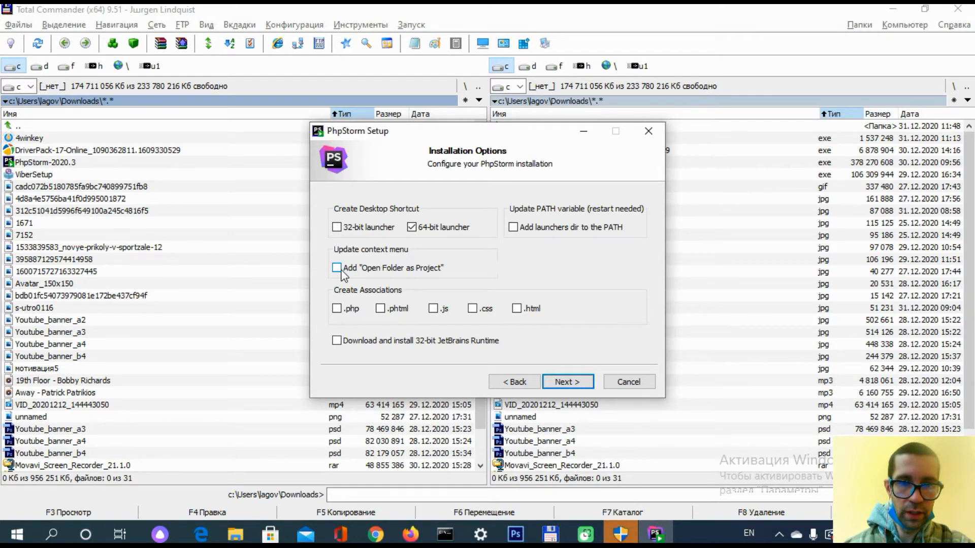
left_click(337, 267)
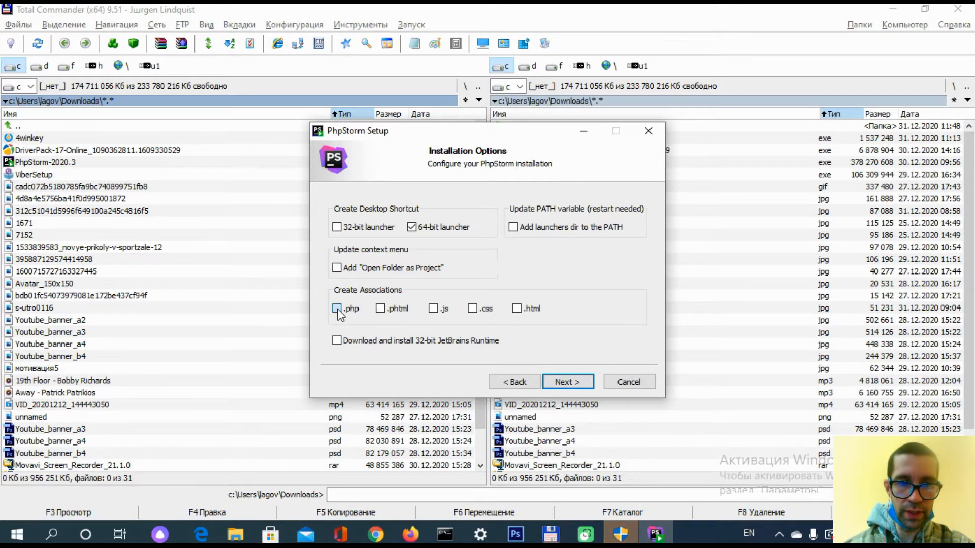
left_click(337, 309)
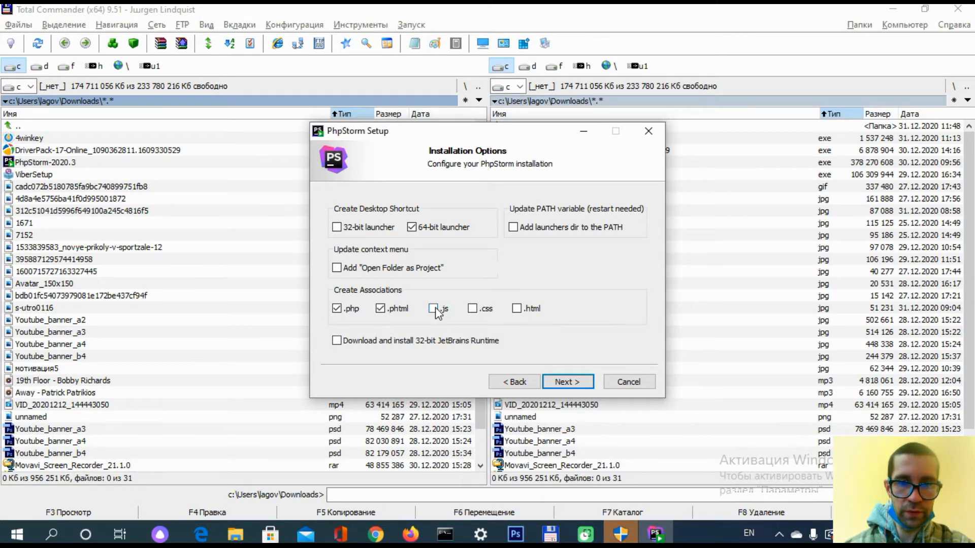
left_click(434, 309)
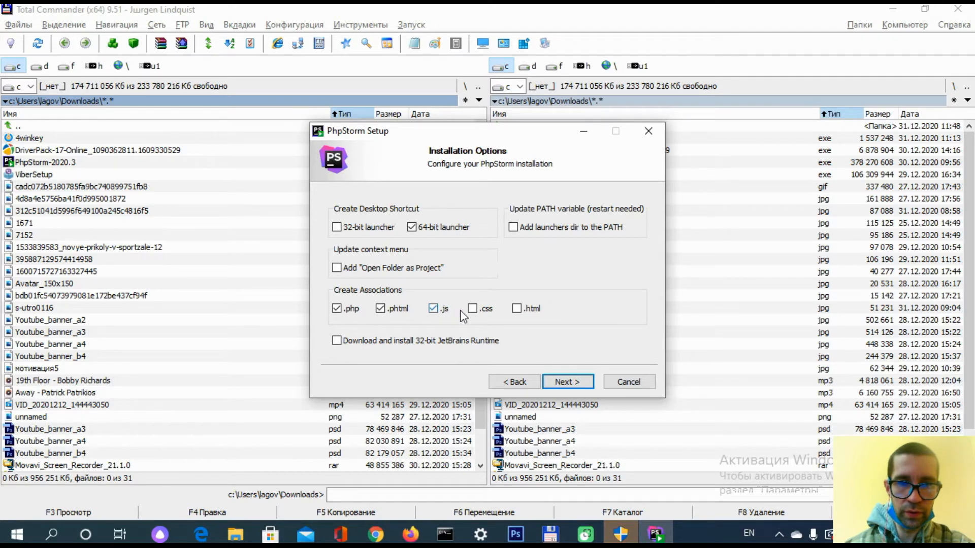
left_click(473, 309)
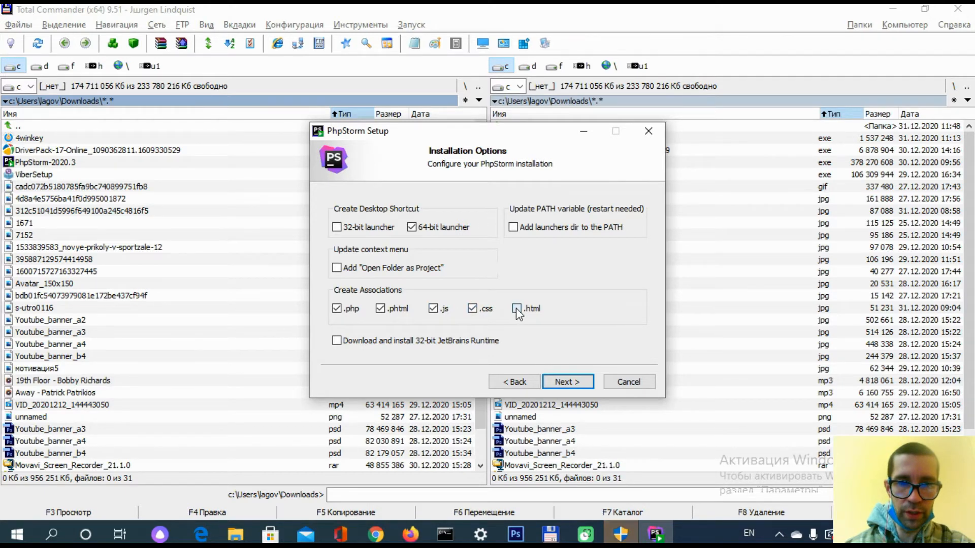
left_click(516, 309)
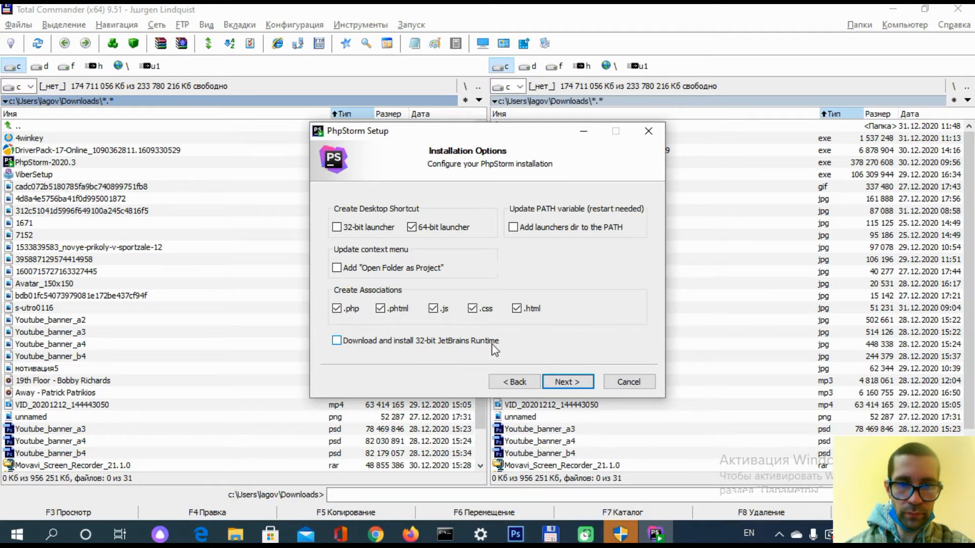
left_click(336, 340)
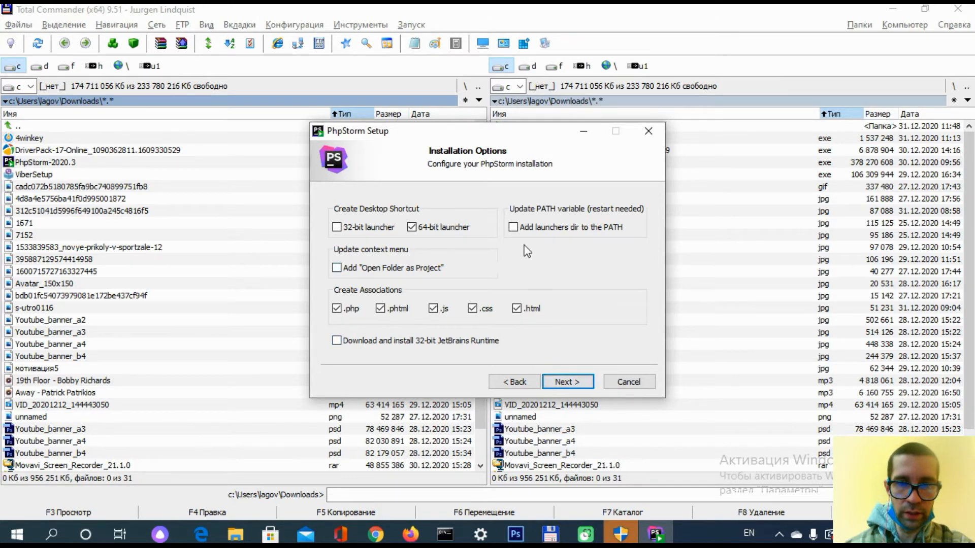
mouse_move(573, 243)
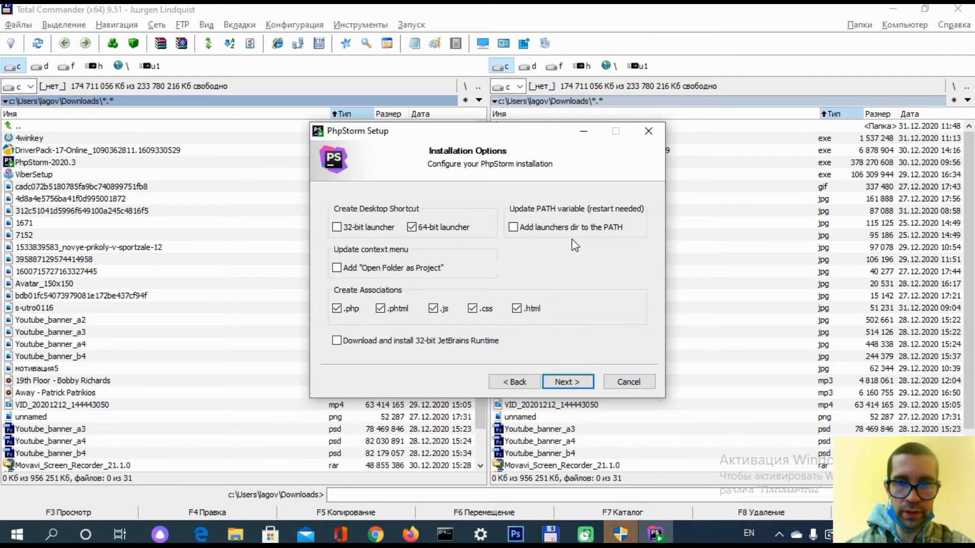
mouse_move(587, 243)
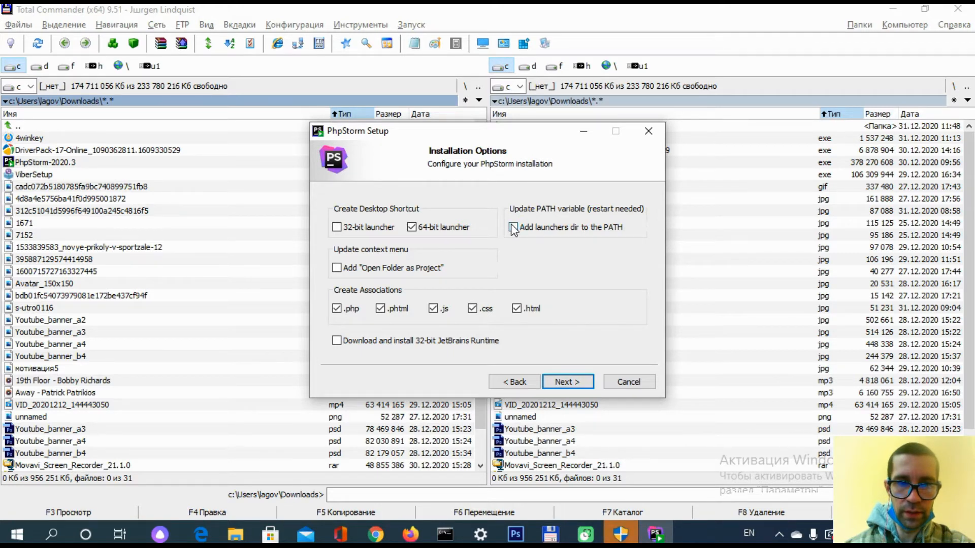
- Enable adding the launchers directory to the PATH in the installation options
left_click(513, 226)
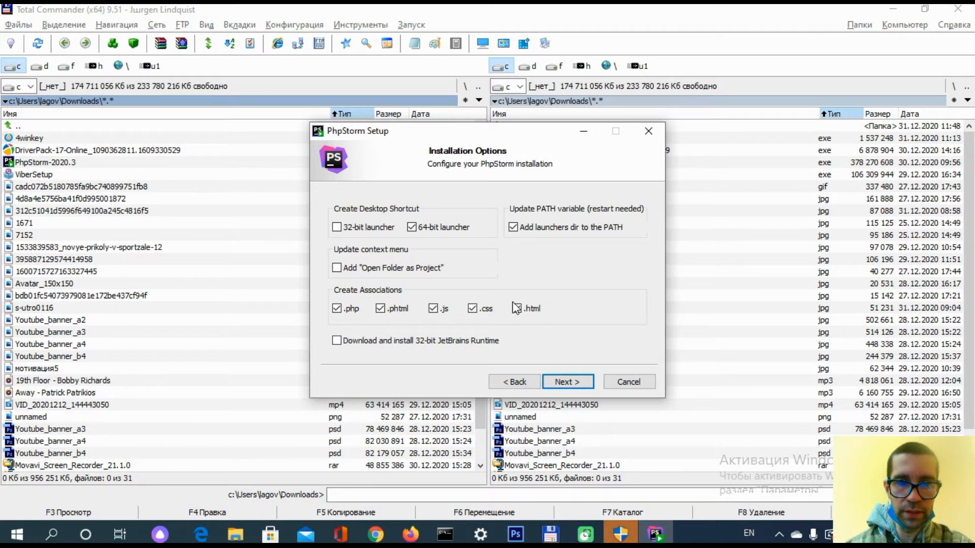
left_click(516, 308)
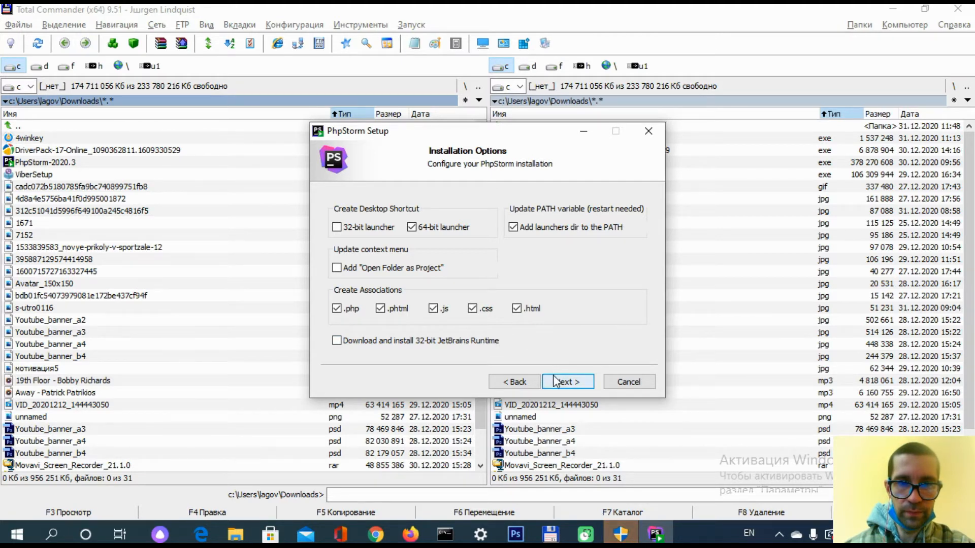
- Revisit the install location and options, reaching the Start Menu folder step with JetBrains
left_click(566, 382)
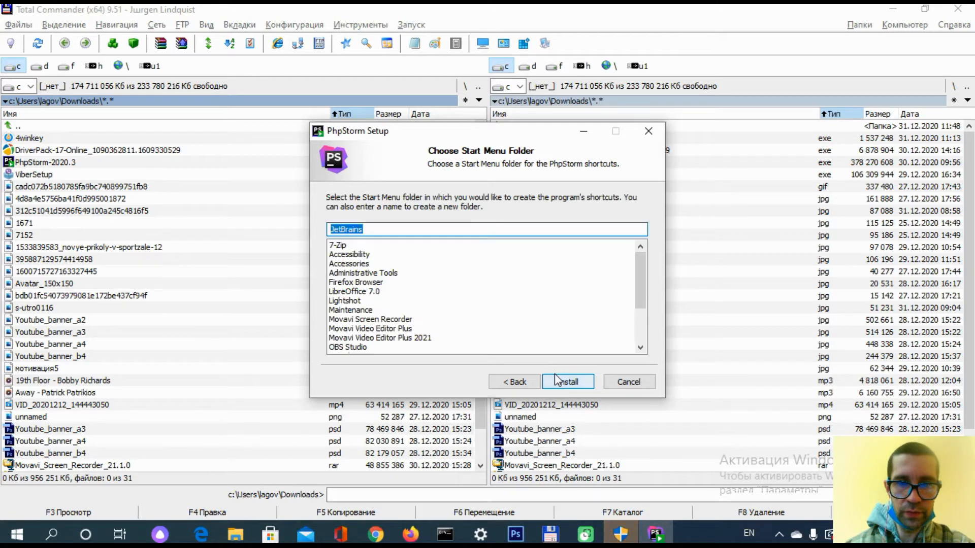
left_click(567, 382)
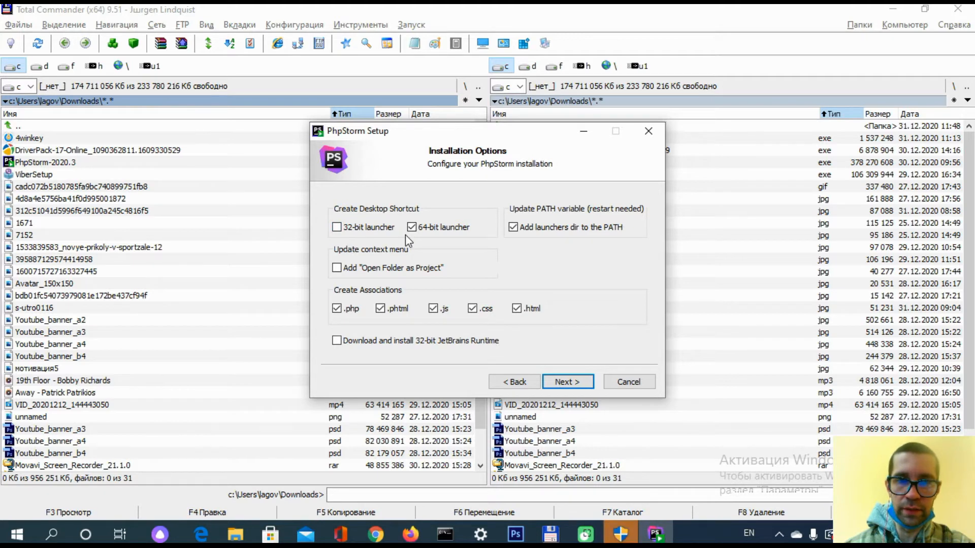
mouse_move(419, 241)
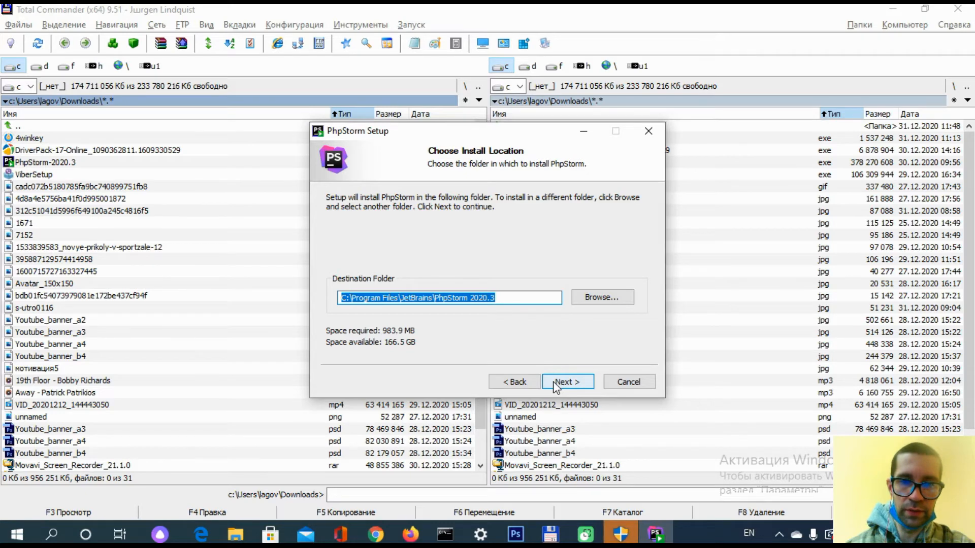
left_click(566, 382)
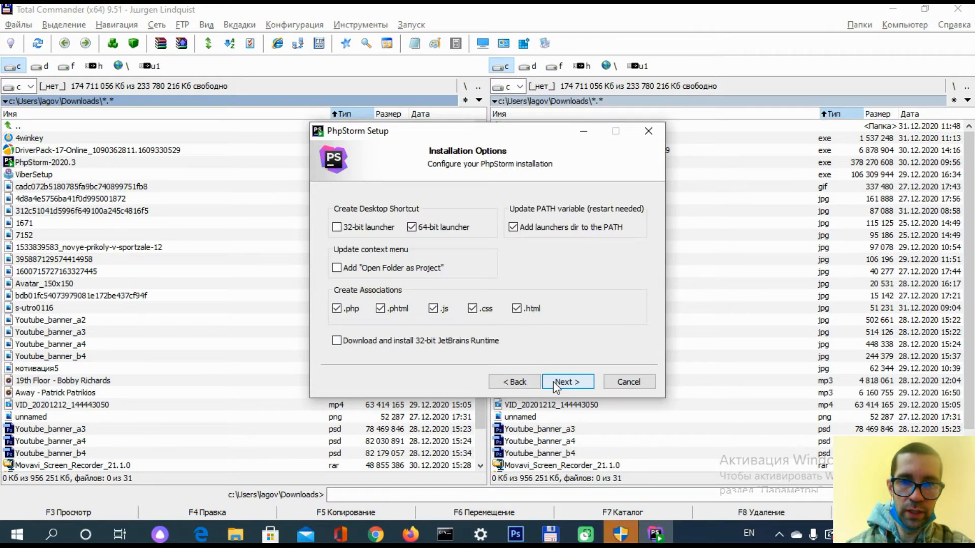
left_click(567, 382)
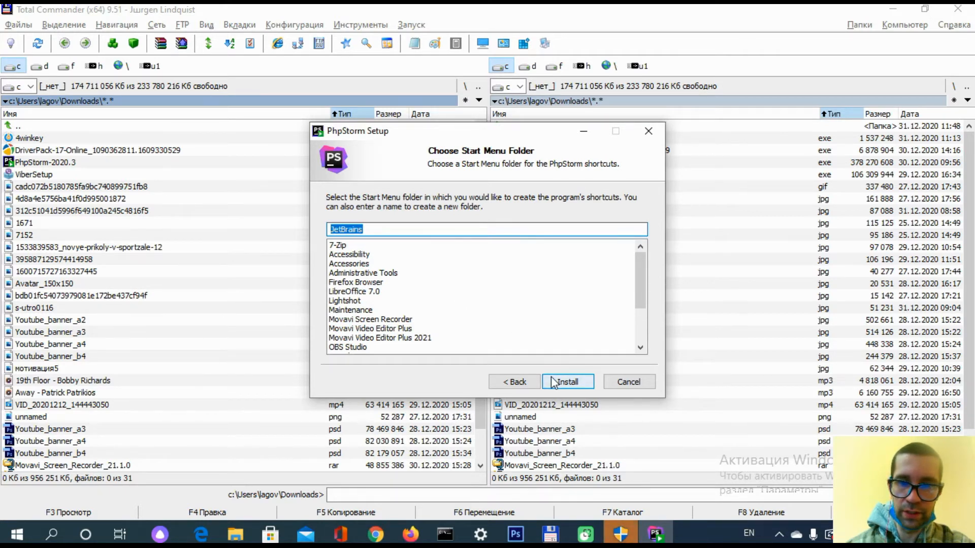
- Install PhpStorm and choose to reboot manually later on completion
left_click(567, 381)
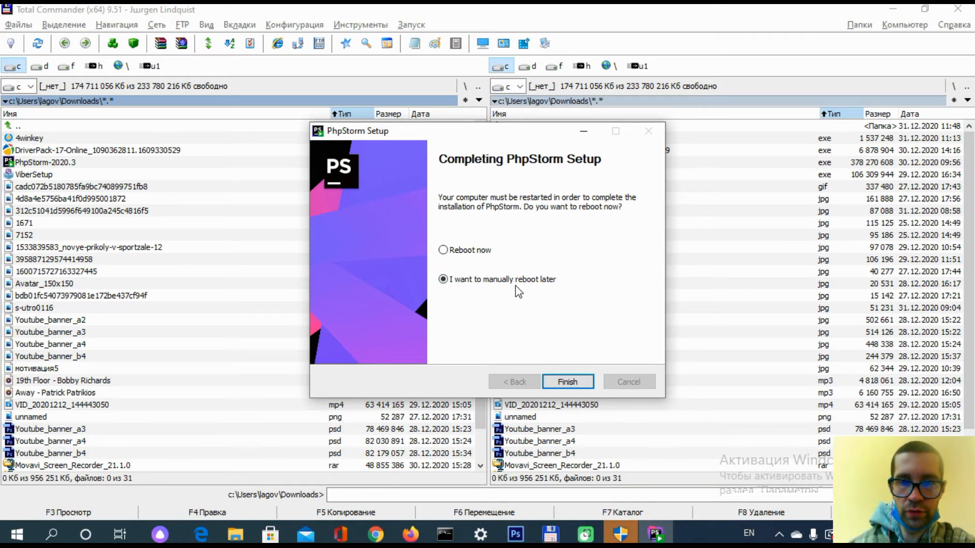
mouse_move(519, 337)
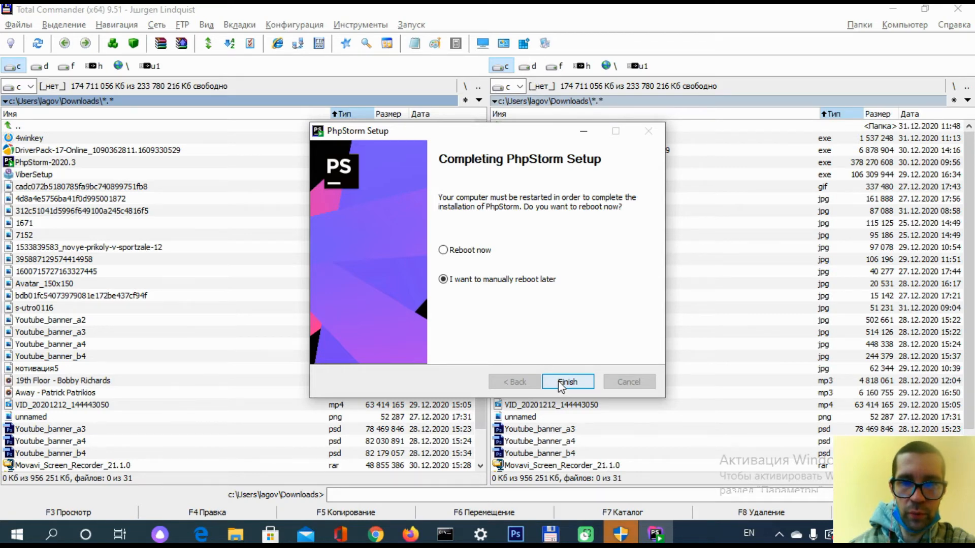
- Finish the installer and close the command prompt, Explorer and browser windows, leaving the desktop
left_click(566, 382)
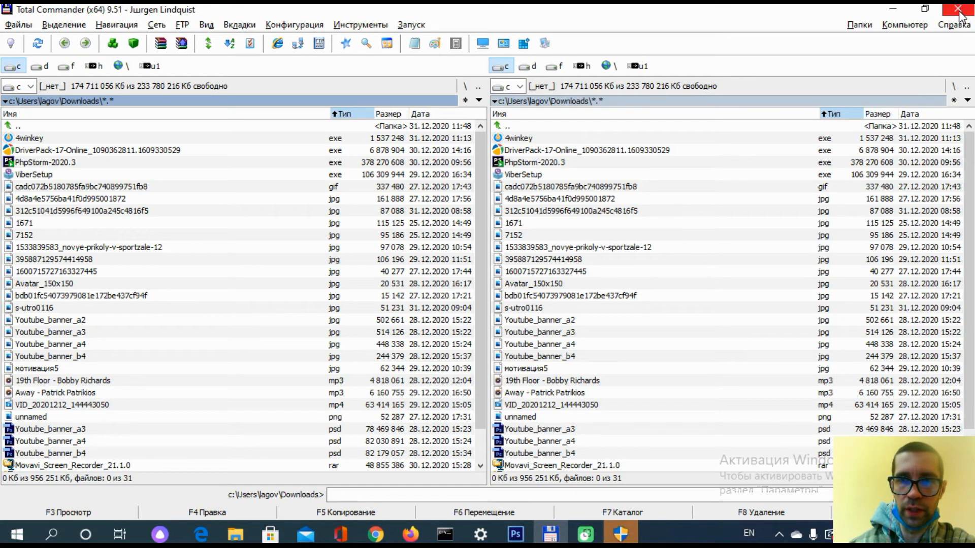
mouse_move(960, 12)
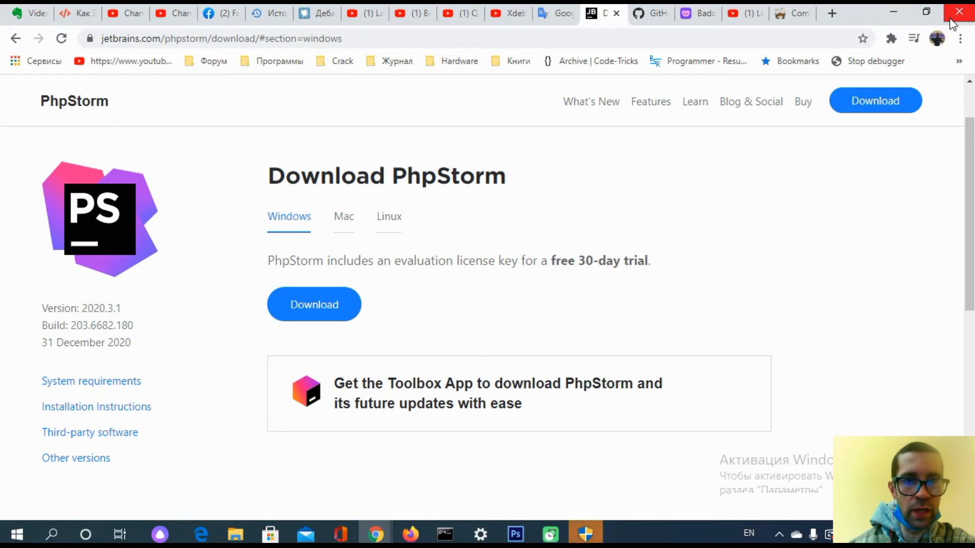
mouse_move(957, 11)
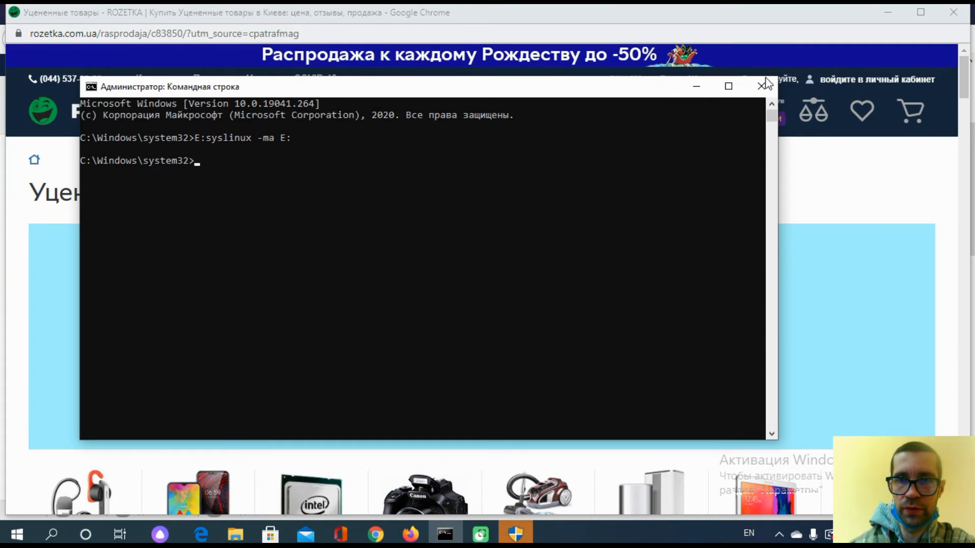
left_click(764, 85)
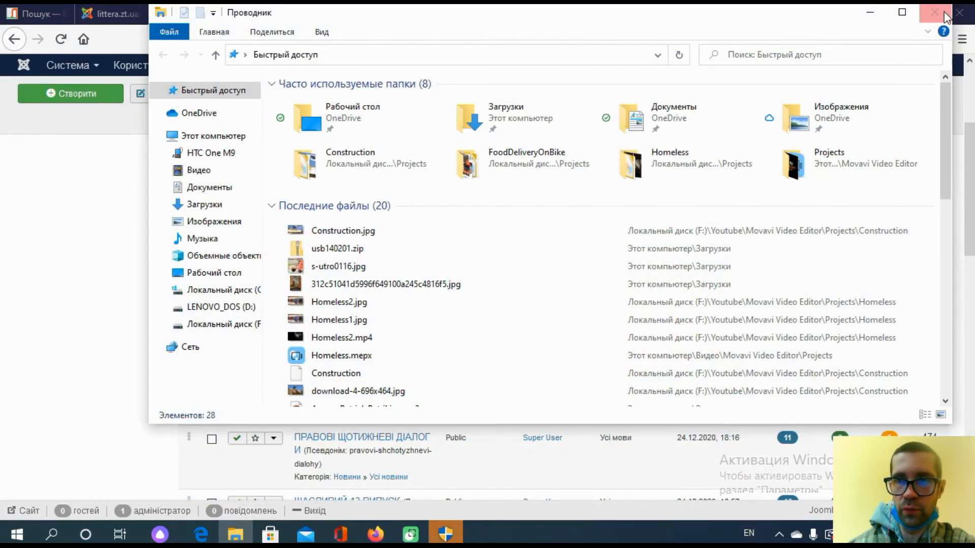
left_click(935, 12)
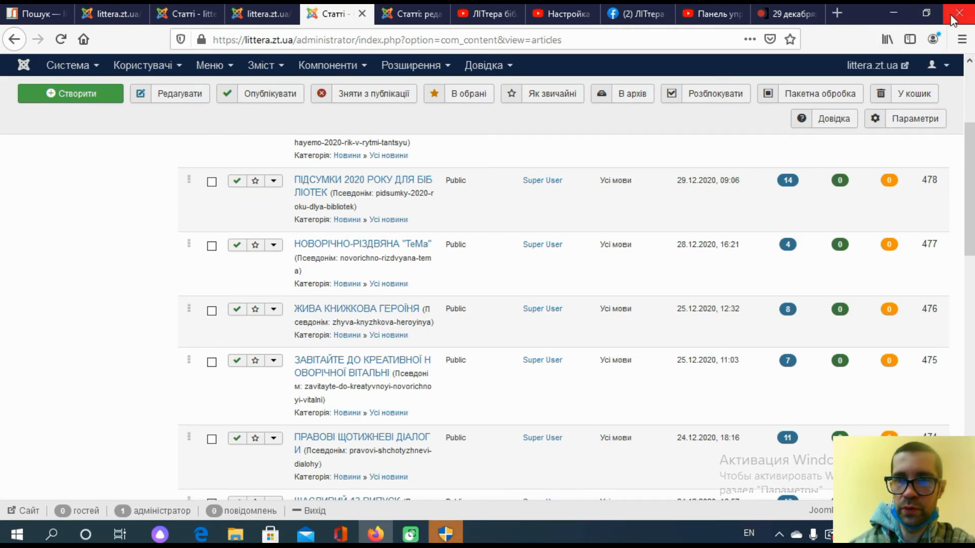
left_click(966, 12)
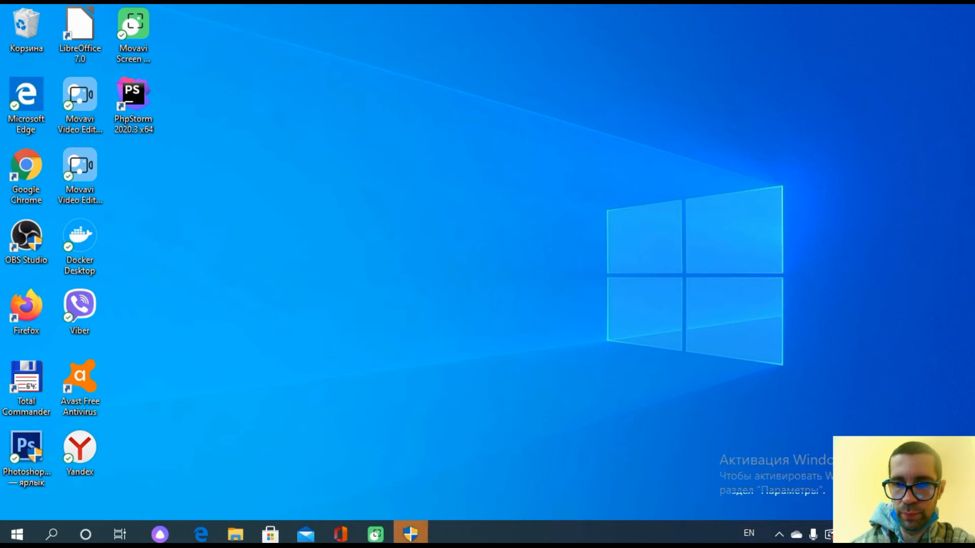
- Launch PhpStorm from the desktop shortcut and accept the JetBrains user agreement
double_click(133, 93)
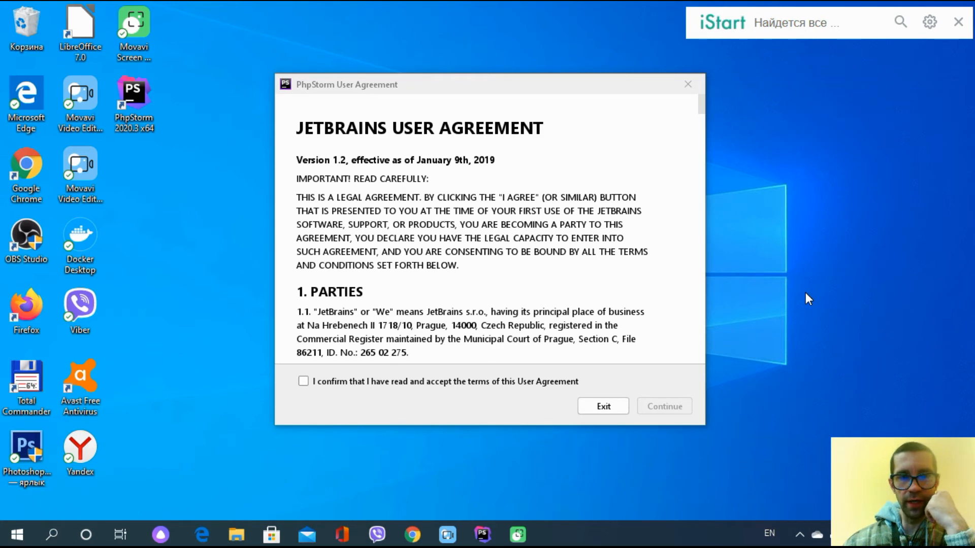
mouse_move(334, 98)
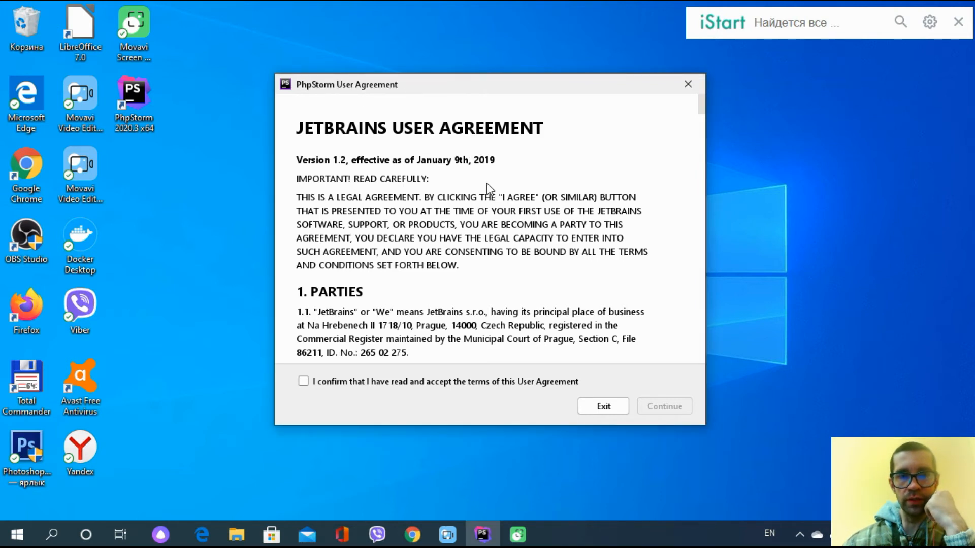
mouse_move(549, 369)
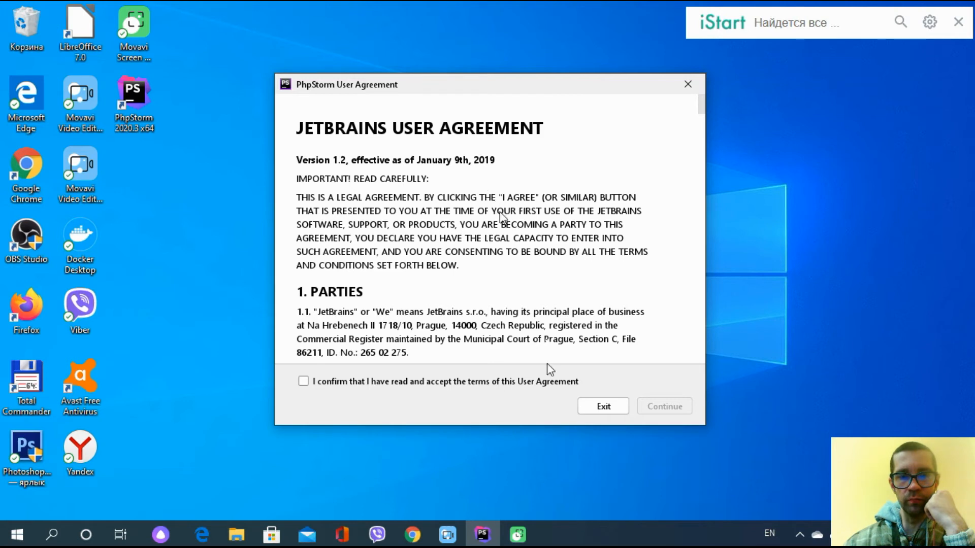
left_click(303, 381)
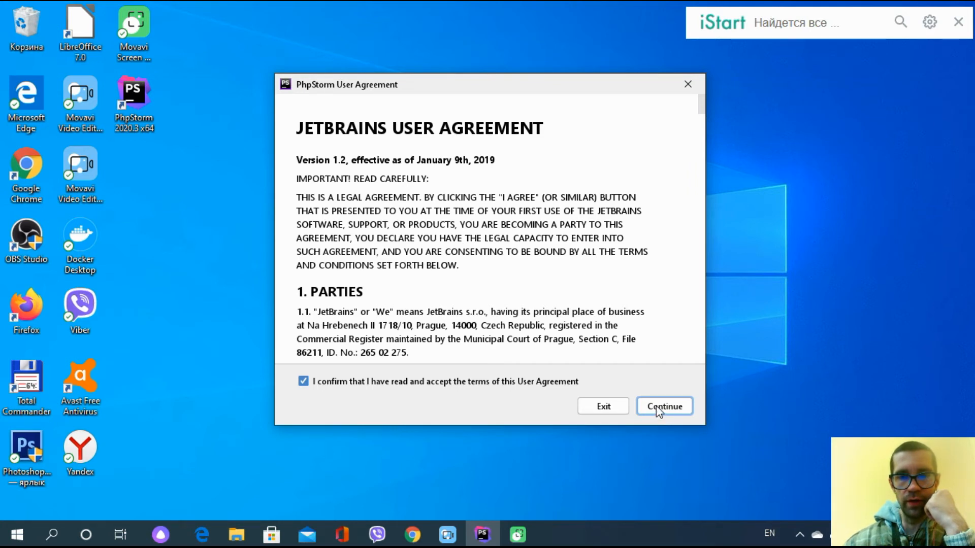
left_click(663, 406)
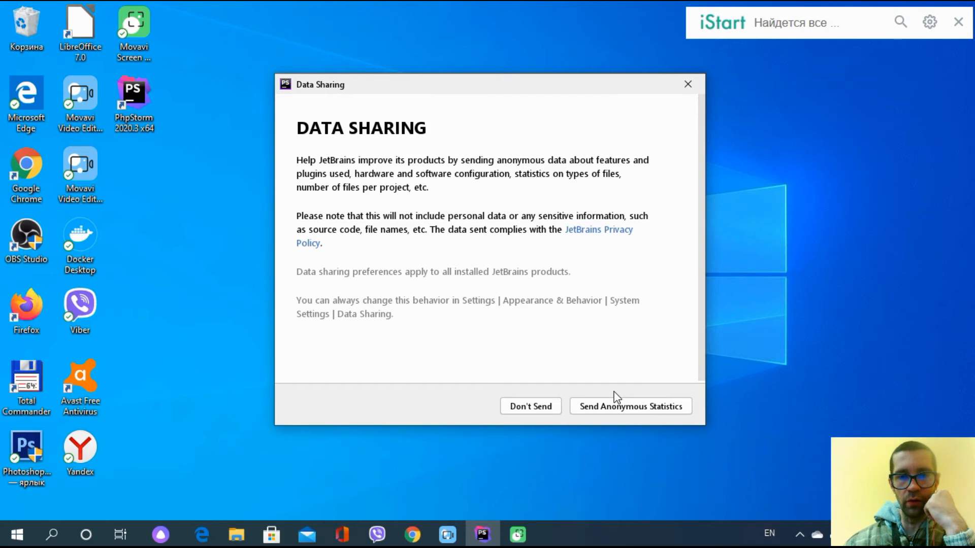
mouse_move(552, 414)
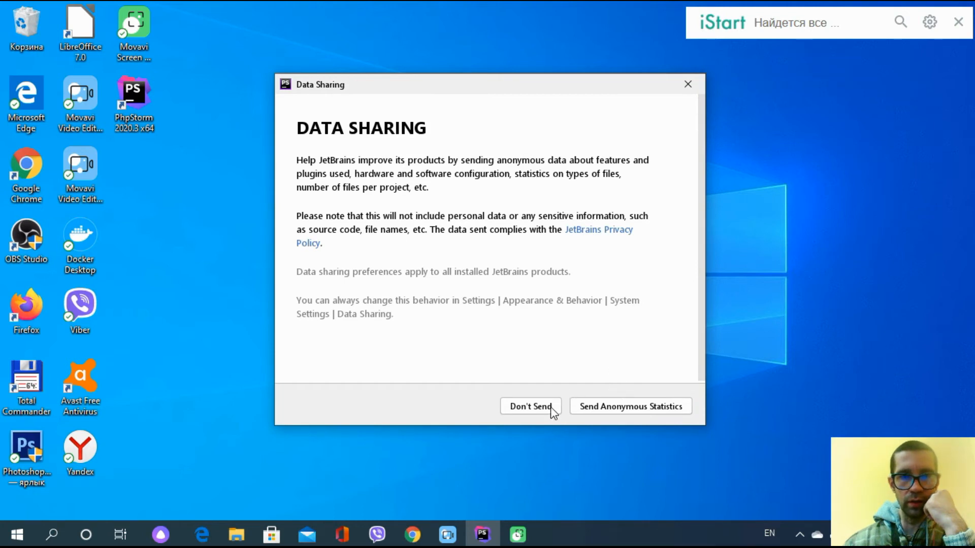
mouse_move(603, 411)
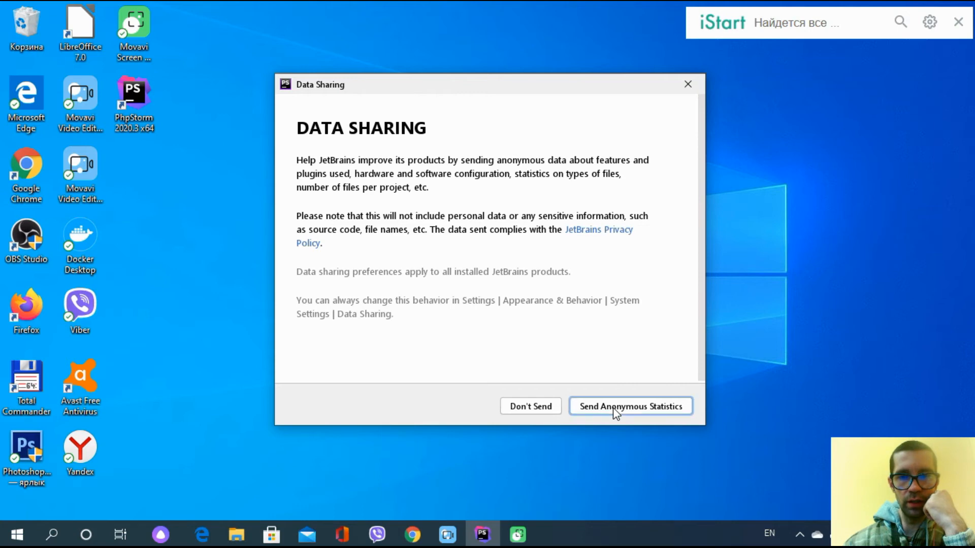
- Agree to usage statistics, choose free evaluation and opt in to both newsletters
left_click(630, 406)
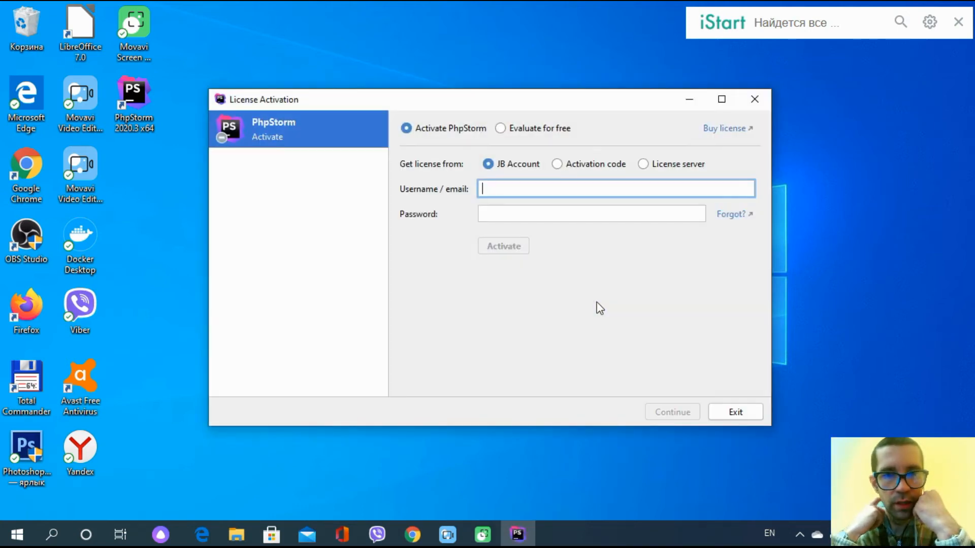
mouse_move(602, 278)
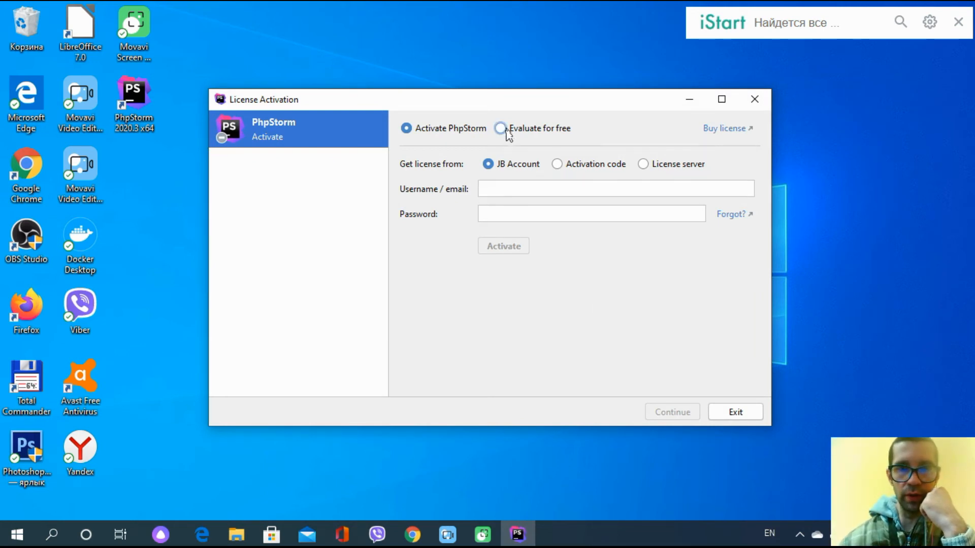
left_click(499, 128)
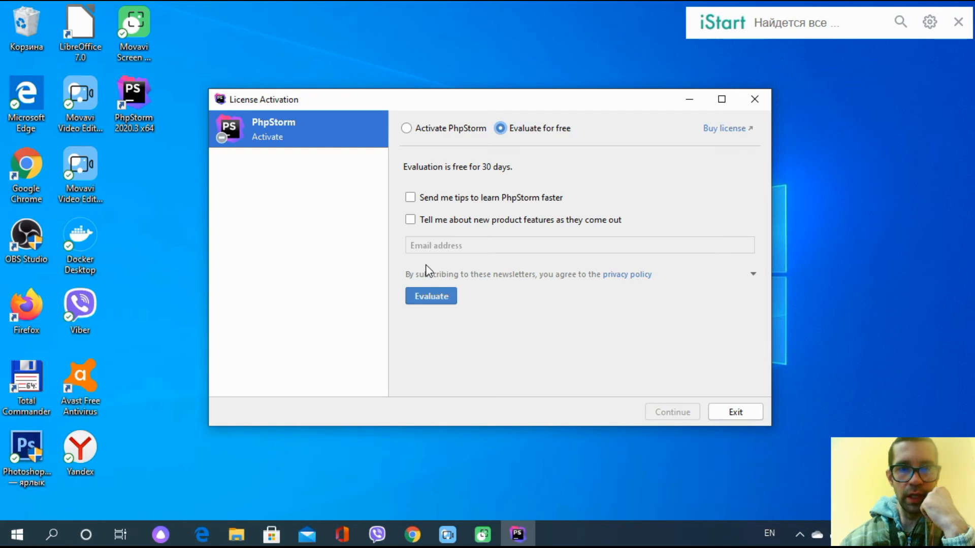
mouse_move(438, 207)
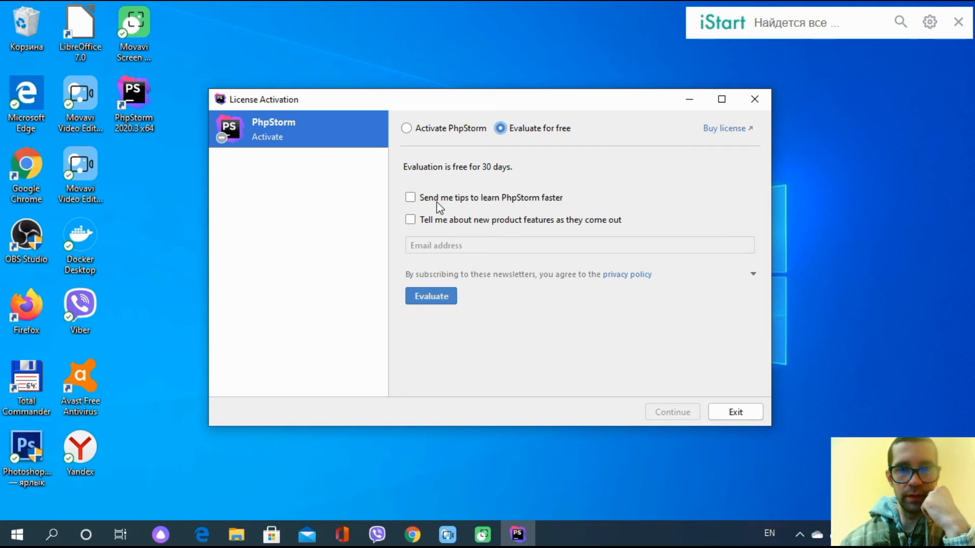
mouse_move(528, 208)
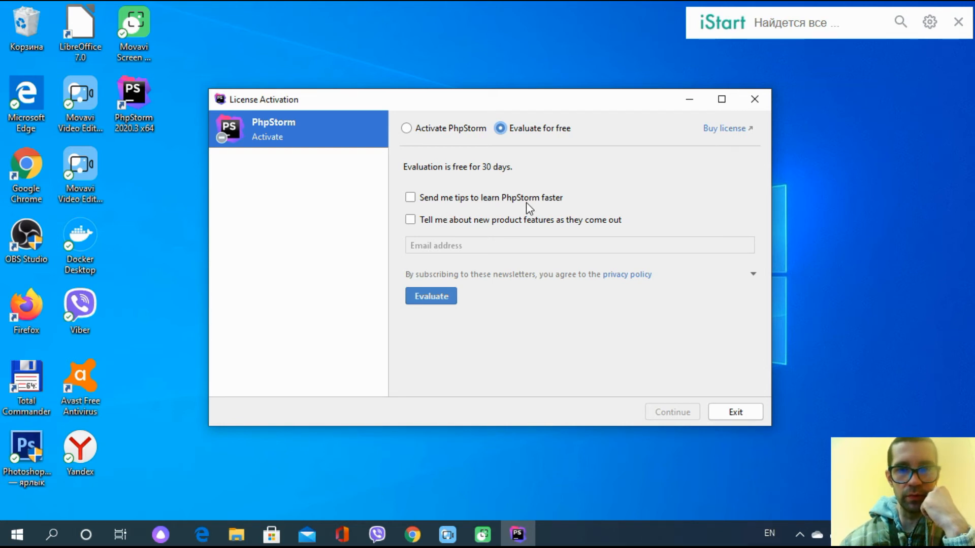
mouse_move(434, 236)
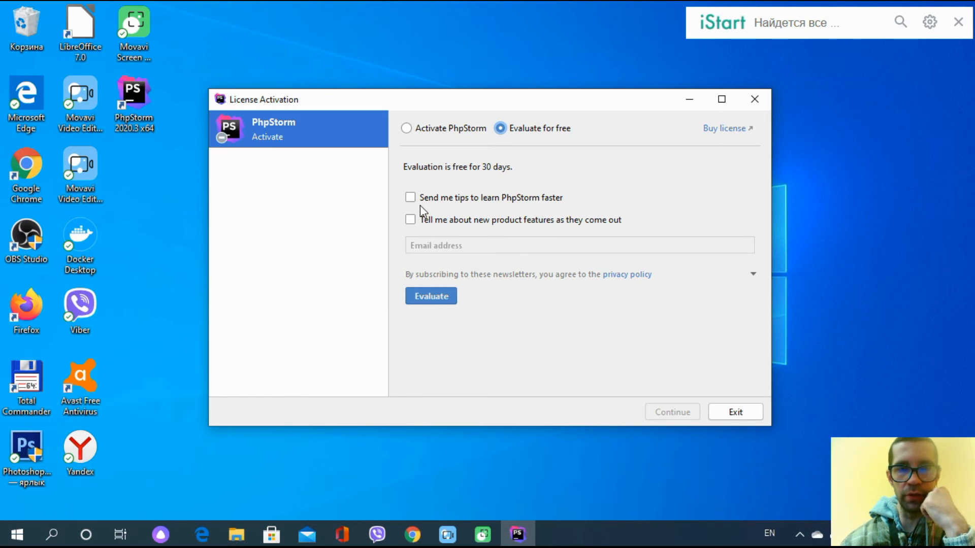
mouse_move(471, 320)
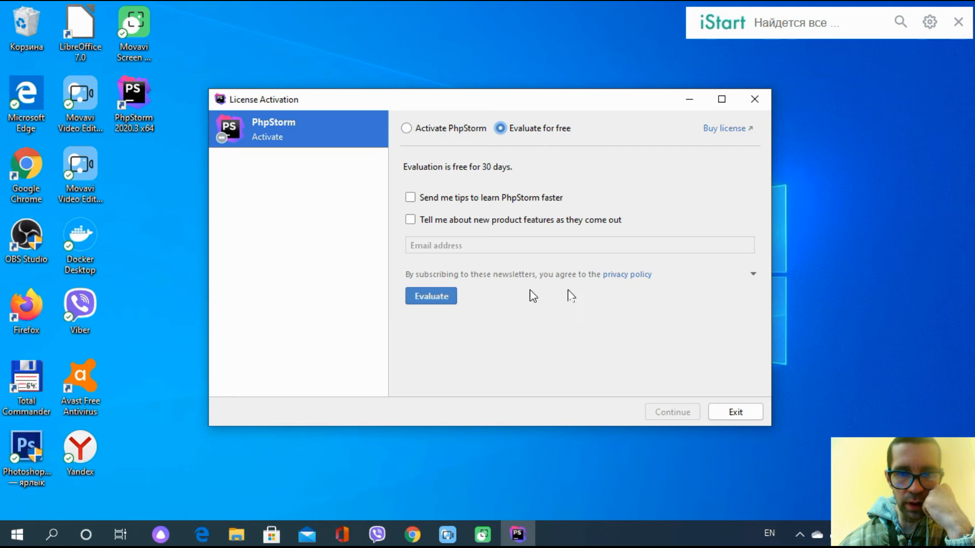
mouse_move(680, 417)
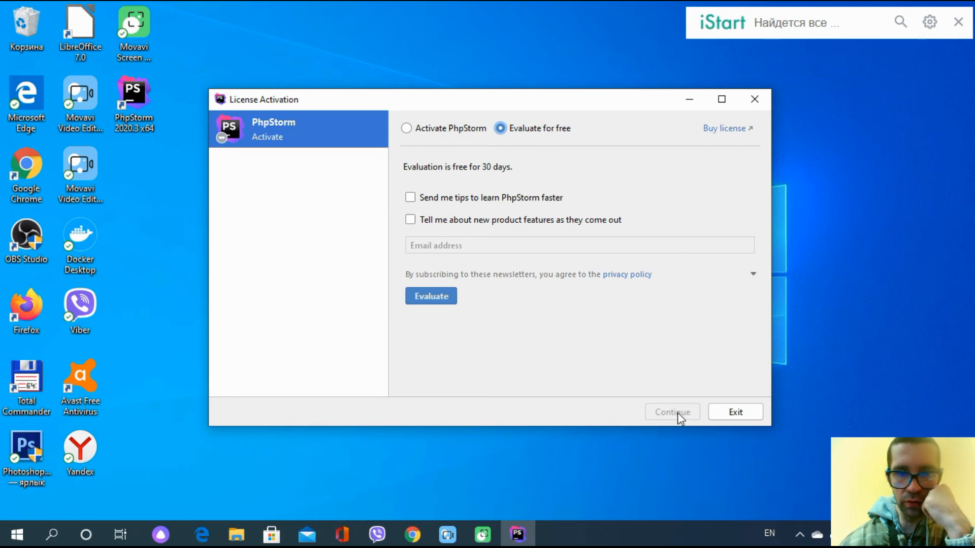
left_click(410, 197)
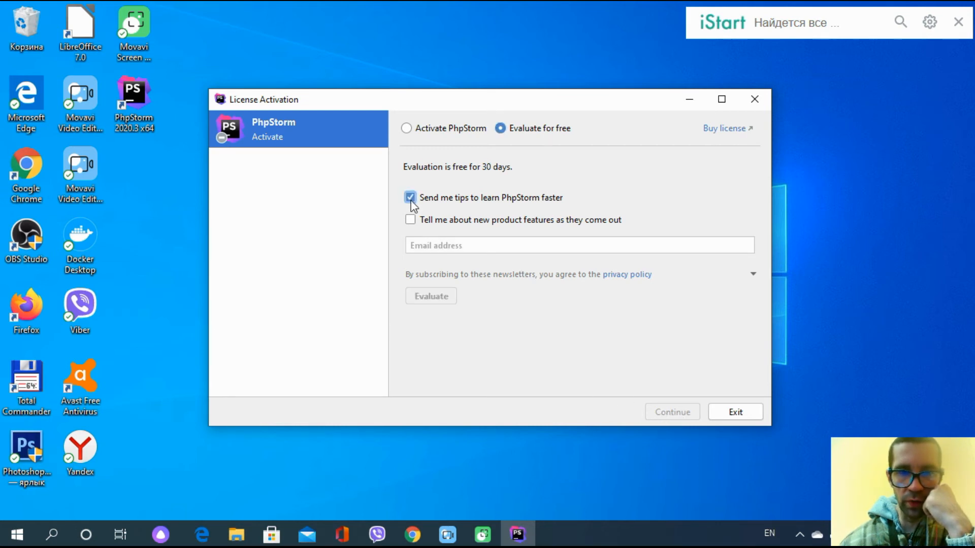
left_click(409, 219)
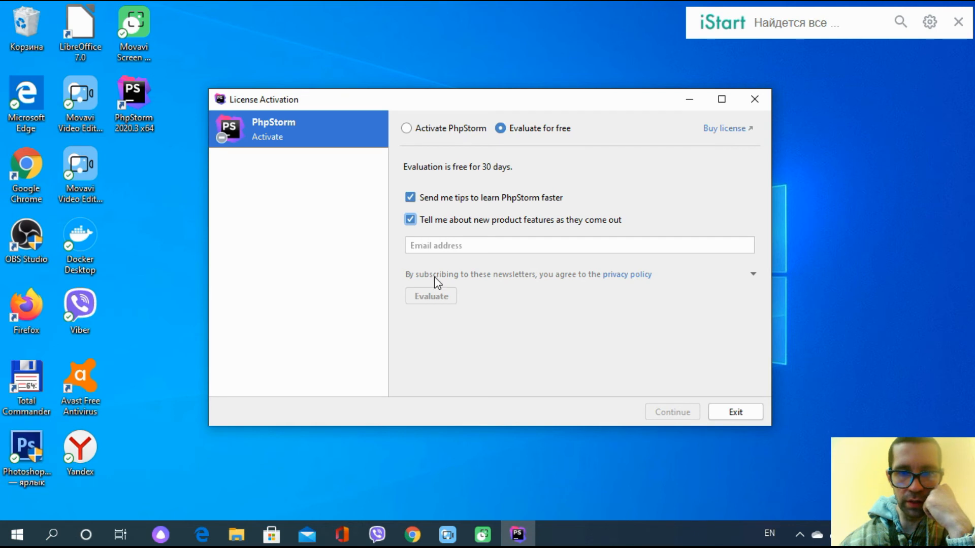
mouse_move(600, 378)
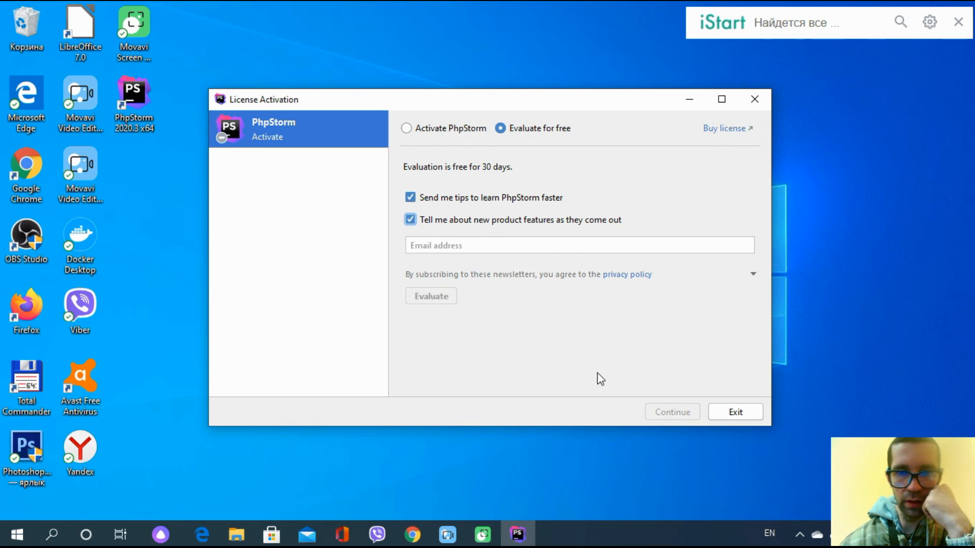
mouse_move(427, 215)
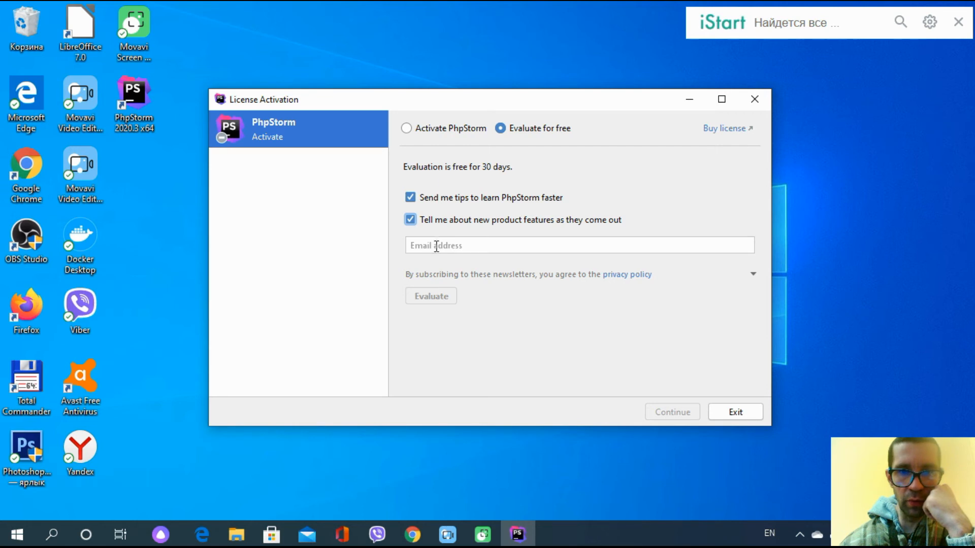
- Enter the e-mail address akm...list.ru and start the free 30-day evaluation
left_click(577, 244)
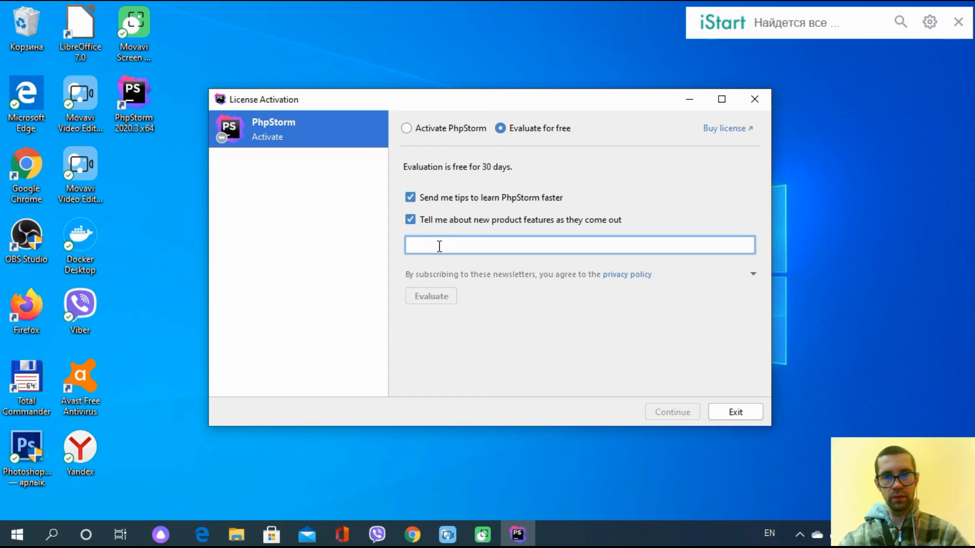
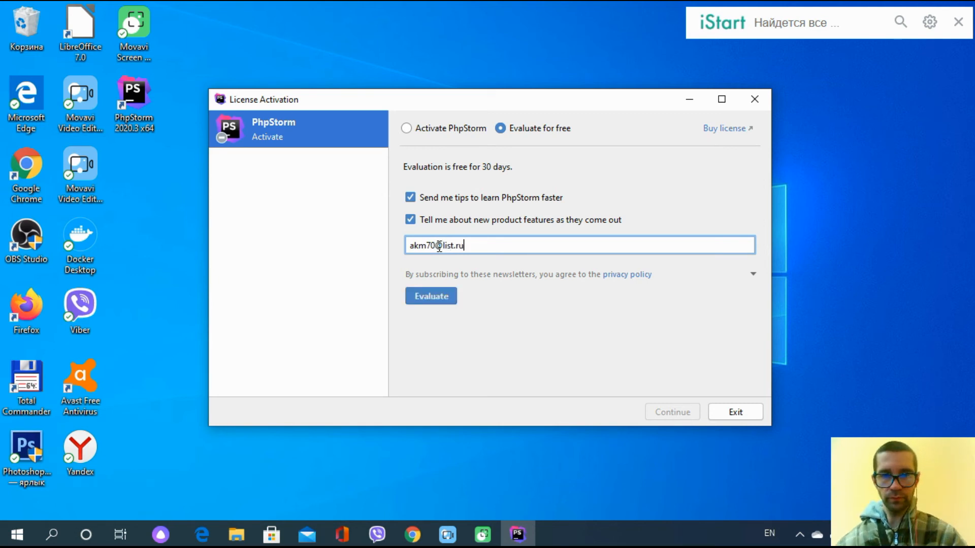
left_click(734, 412)
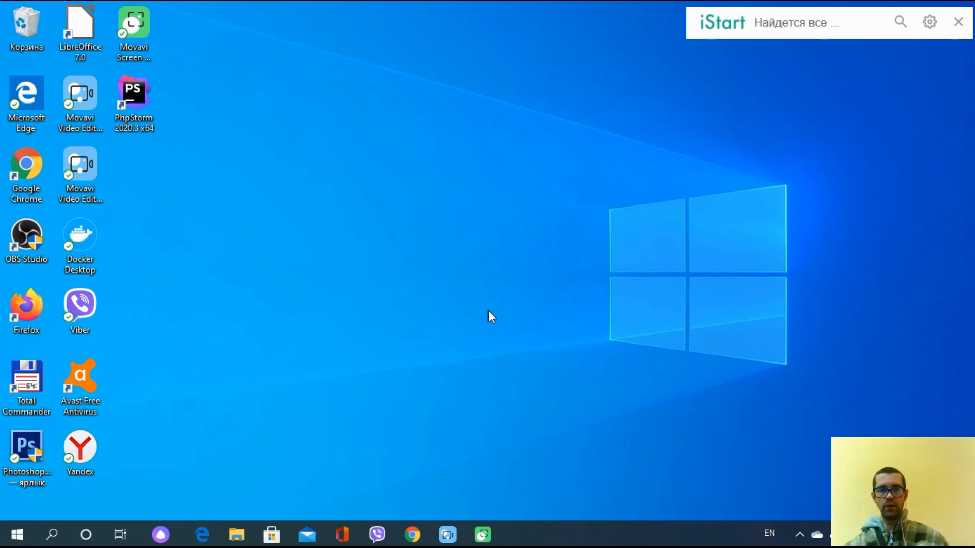
mouse_move(485, 345)
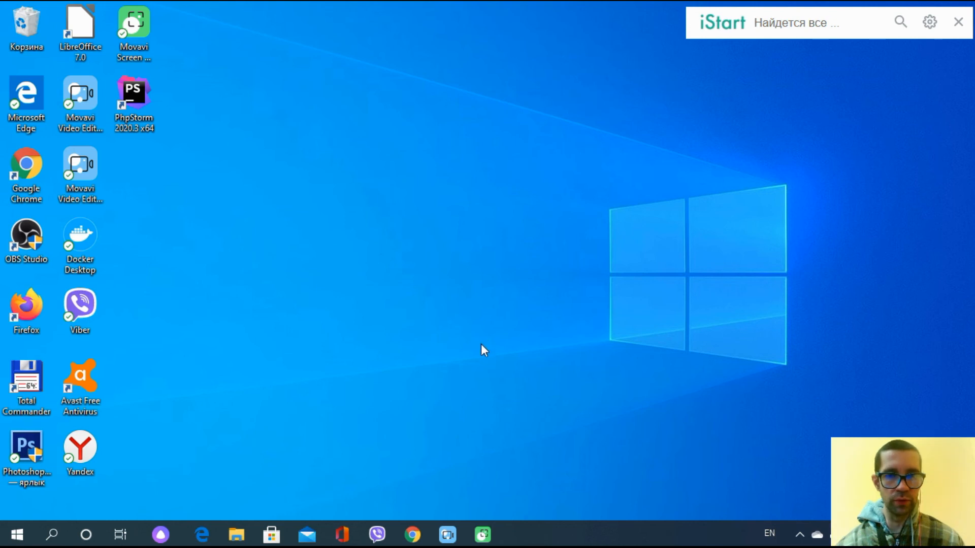
- Launch PhpStorm 2020.3 x64 from the desktop to reach its Welcome window
double_click(134, 93)
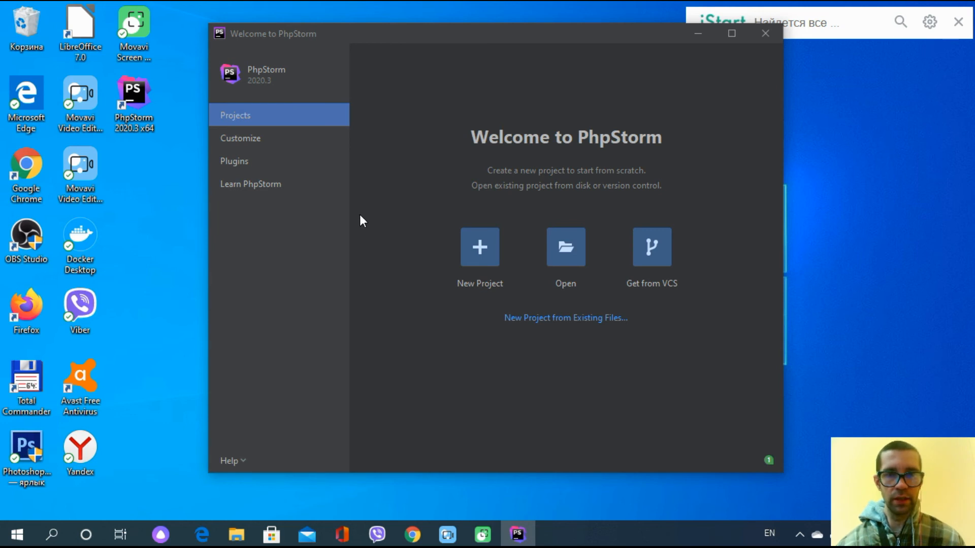
mouse_move(490, 252)
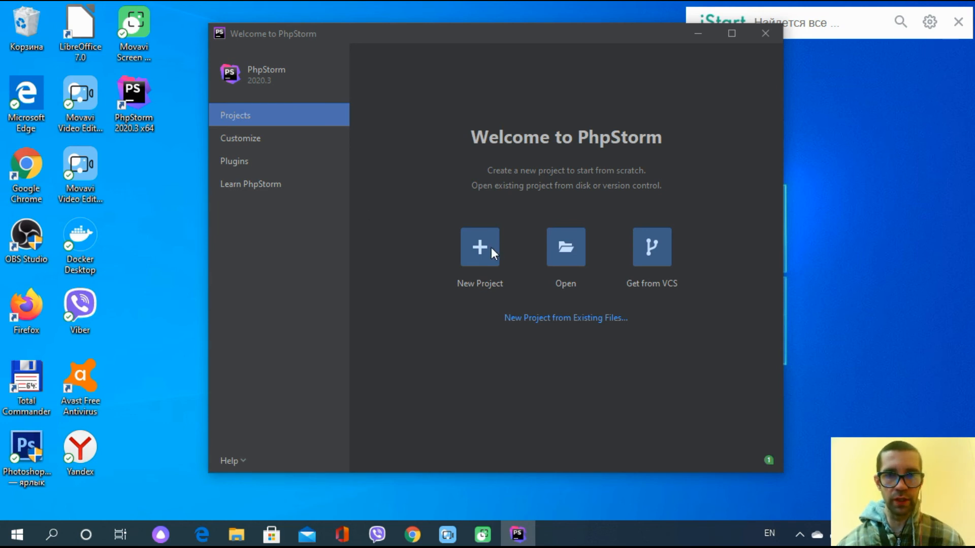
- Create a new PHP Empty Project named untitled in the default PhpstormProjects folder
left_click(480, 246)
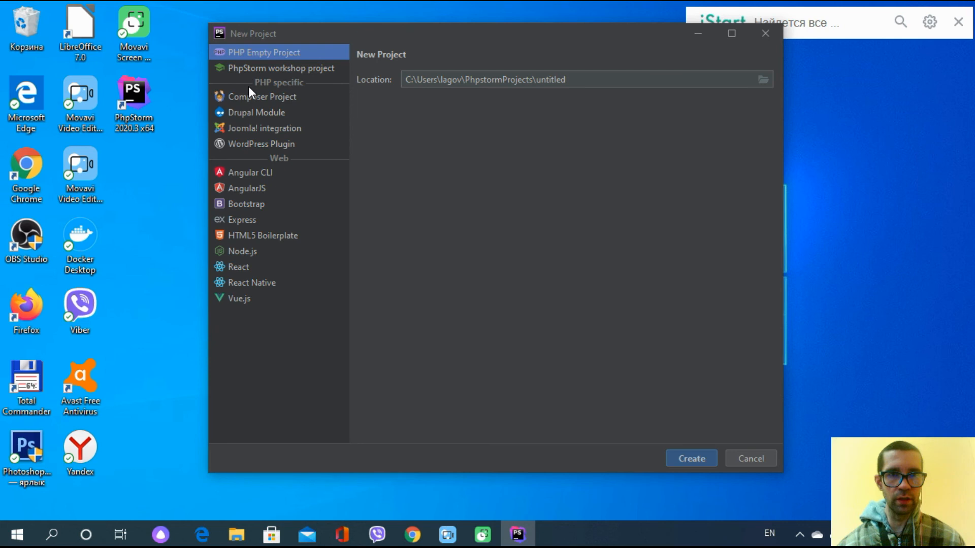
mouse_move(256, 114)
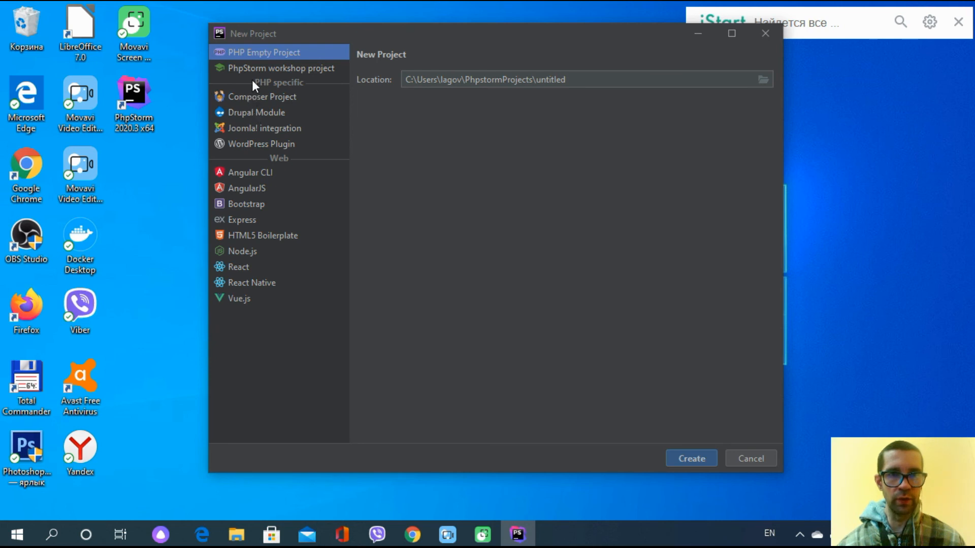
mouse_move(263, 116)
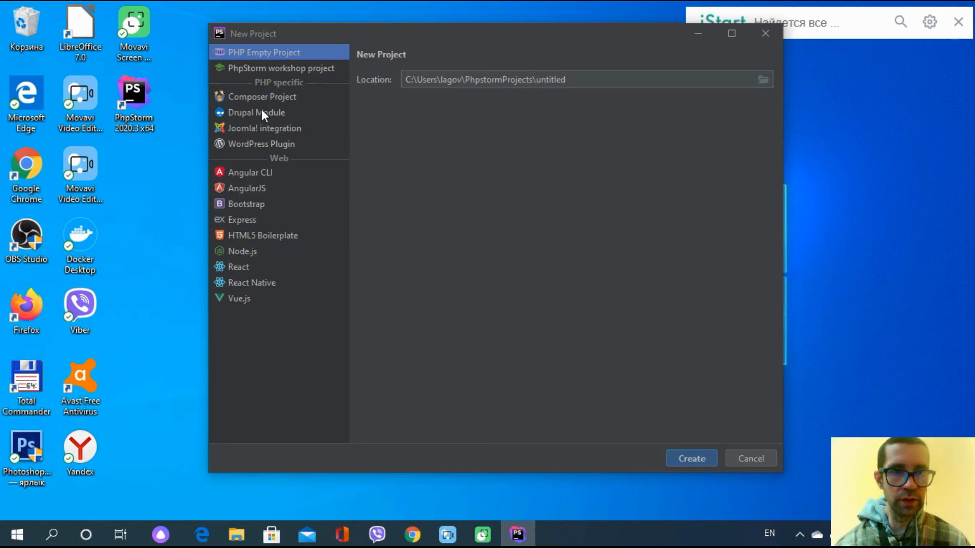
mouse_move(272, 134)
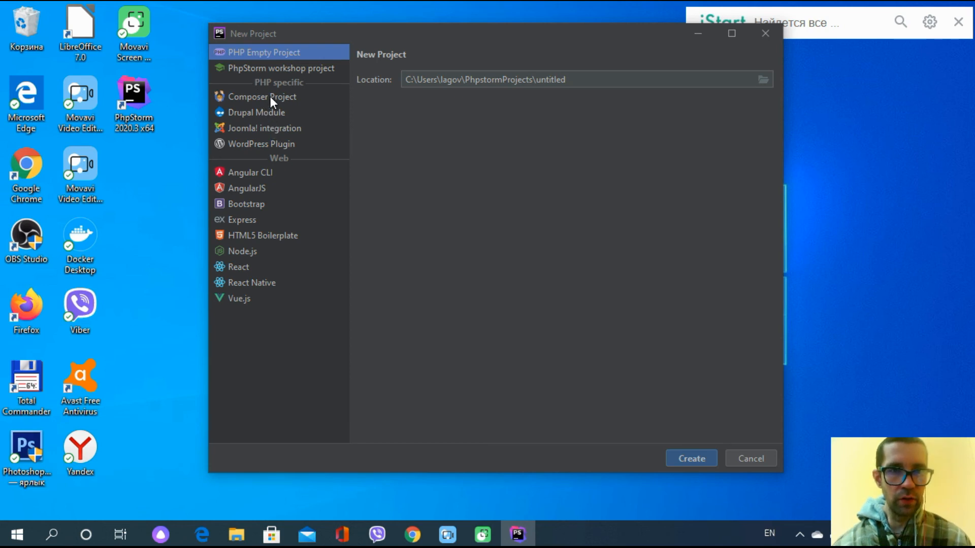
mouse_move(404, 219)
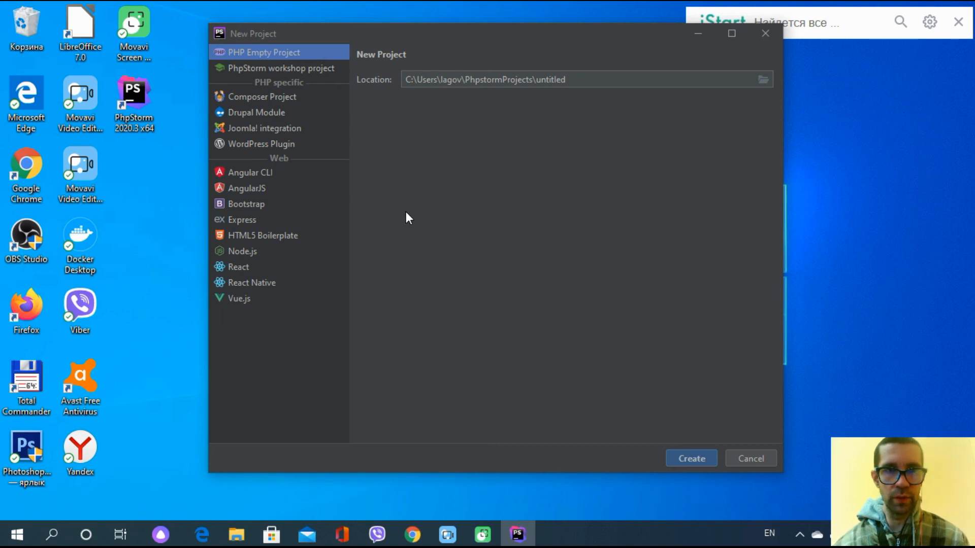
mouse_move(284, 64)
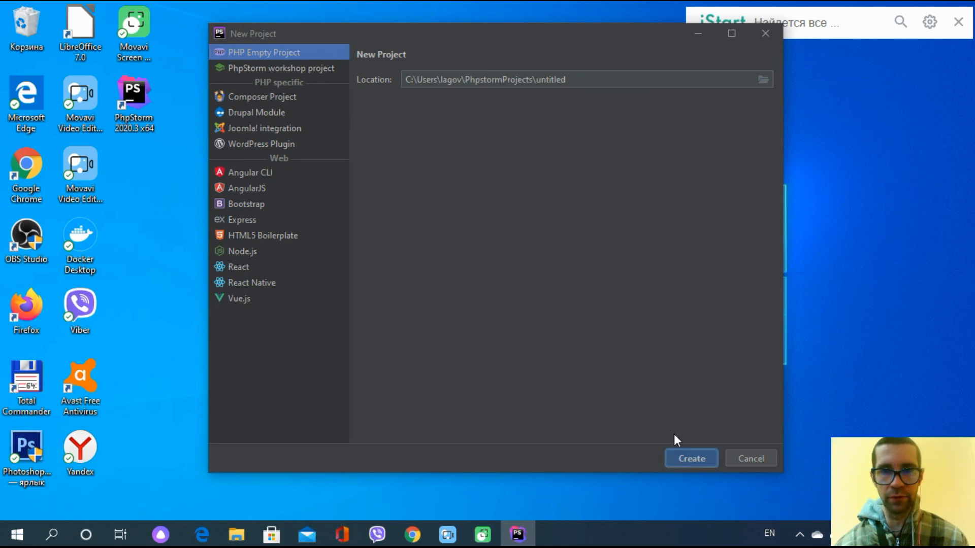
left_click(691, 458)
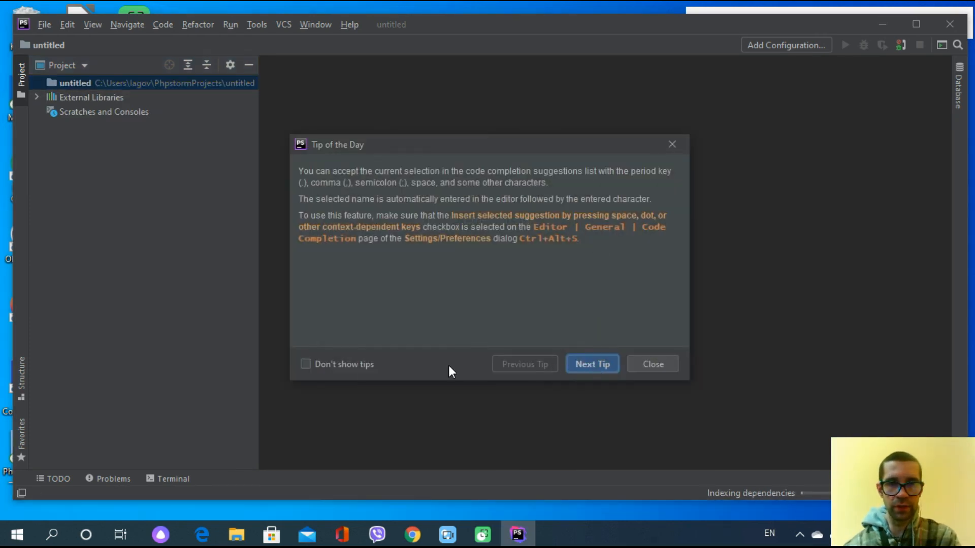
- Disable tips at startup, dismiss the Tip of the Day, and select External Libraries in the Project panel
left_click(306, 365)
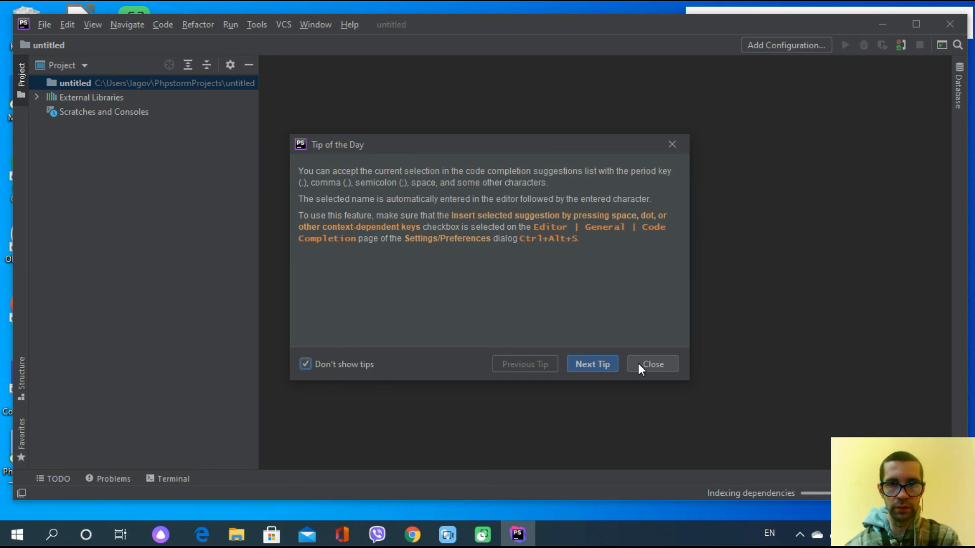
left_click(652, 364)
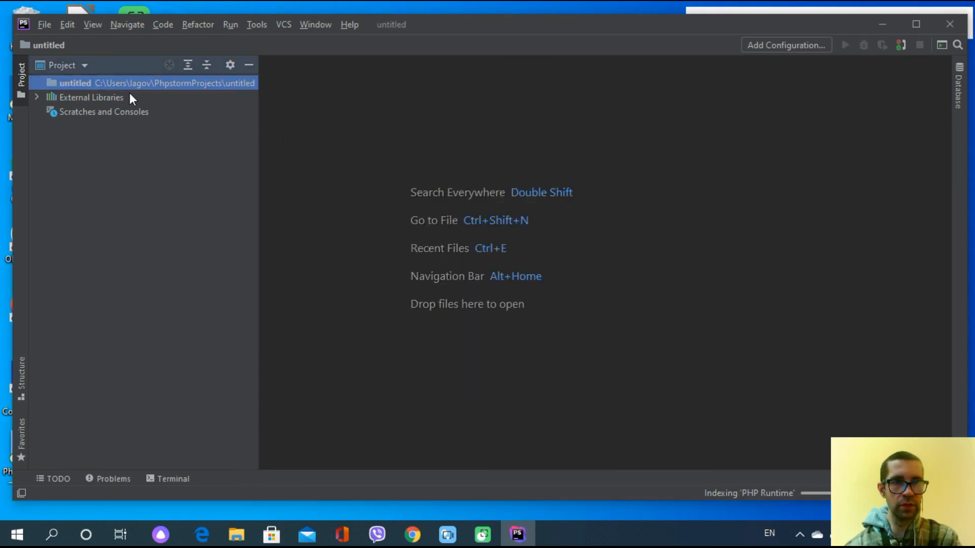
mouse_move(55, 98)
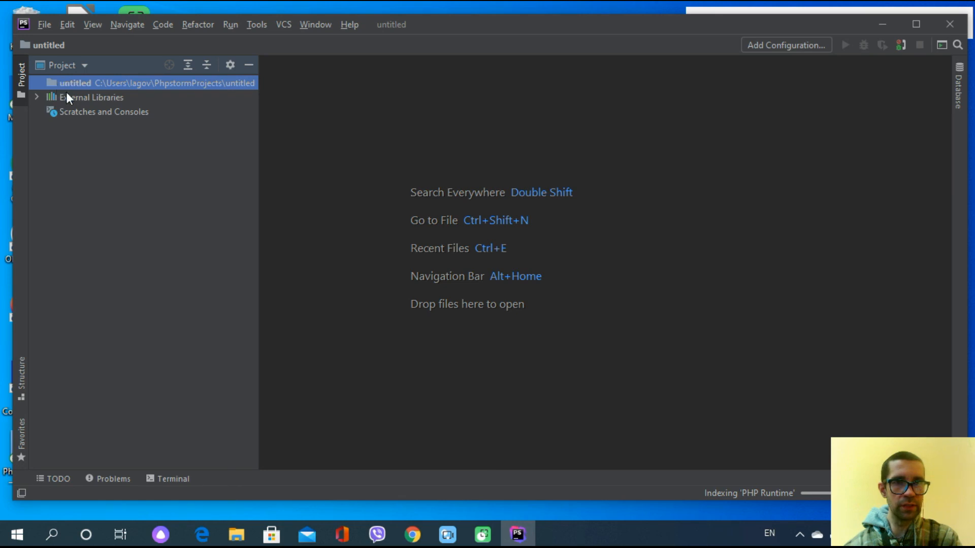
left_click(90, 97)
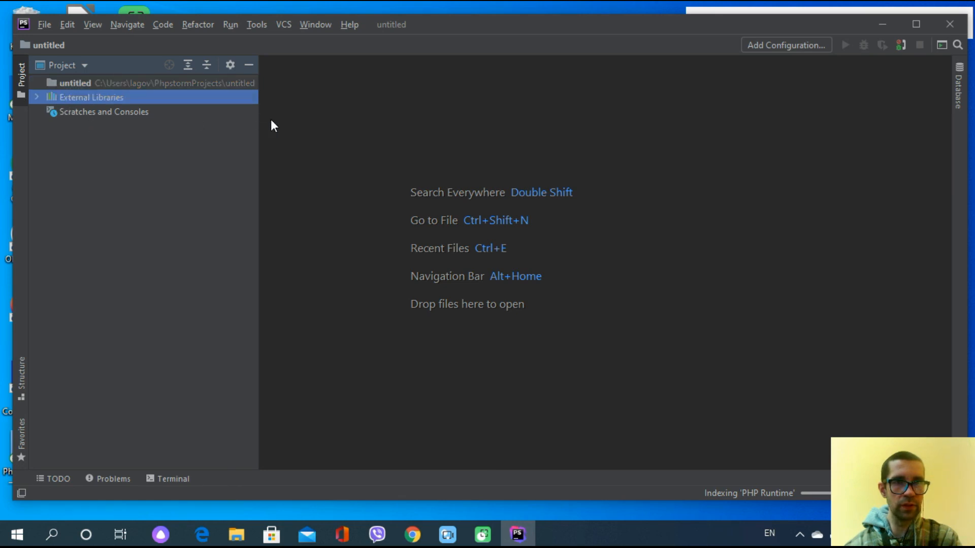
mouse_move(350, 178)
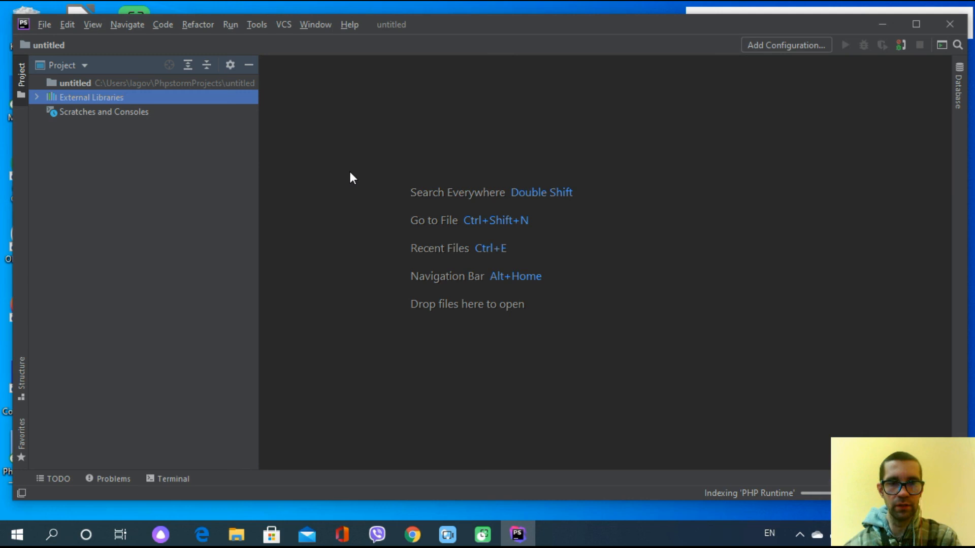
mouse_move(353, 174)
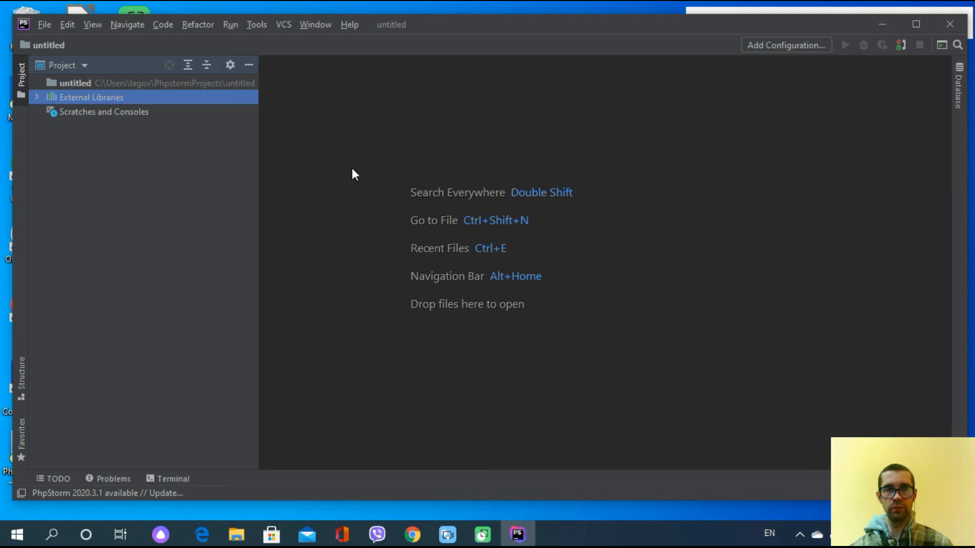
mouse_move(356, 185)
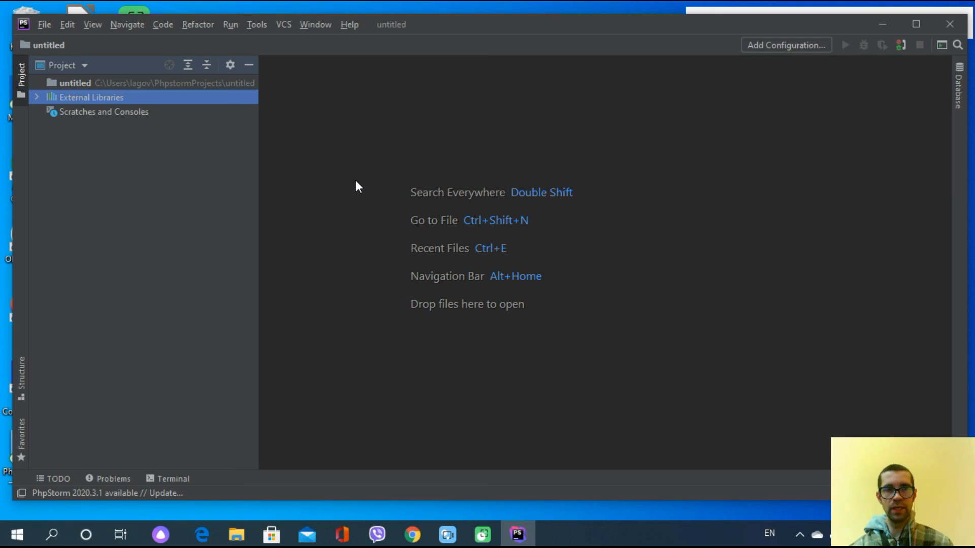
mouse_move(387, 211)
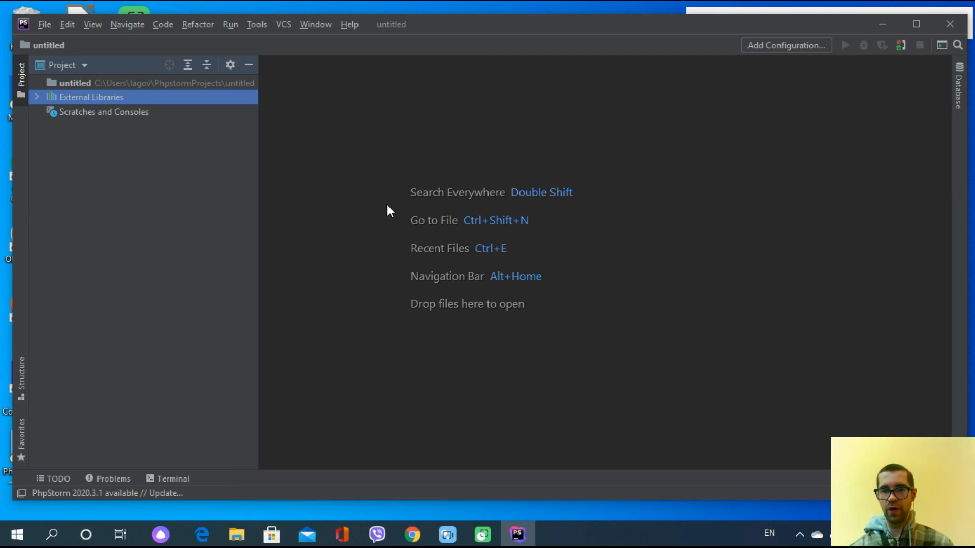